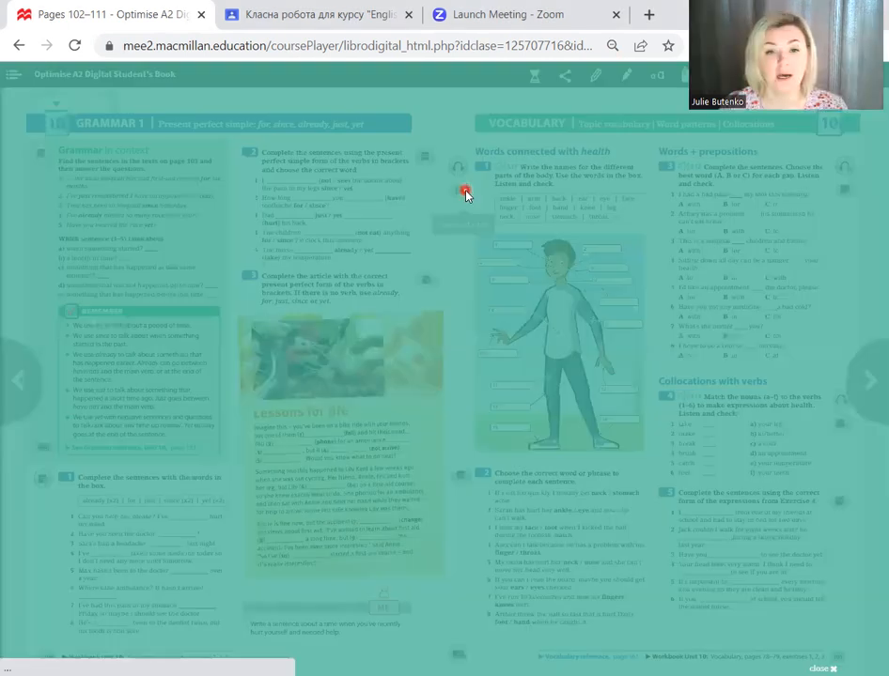
Step: Launch Vocabulary Exercise 1, 'Words connected with health', in the interactive player
click(466, 192)
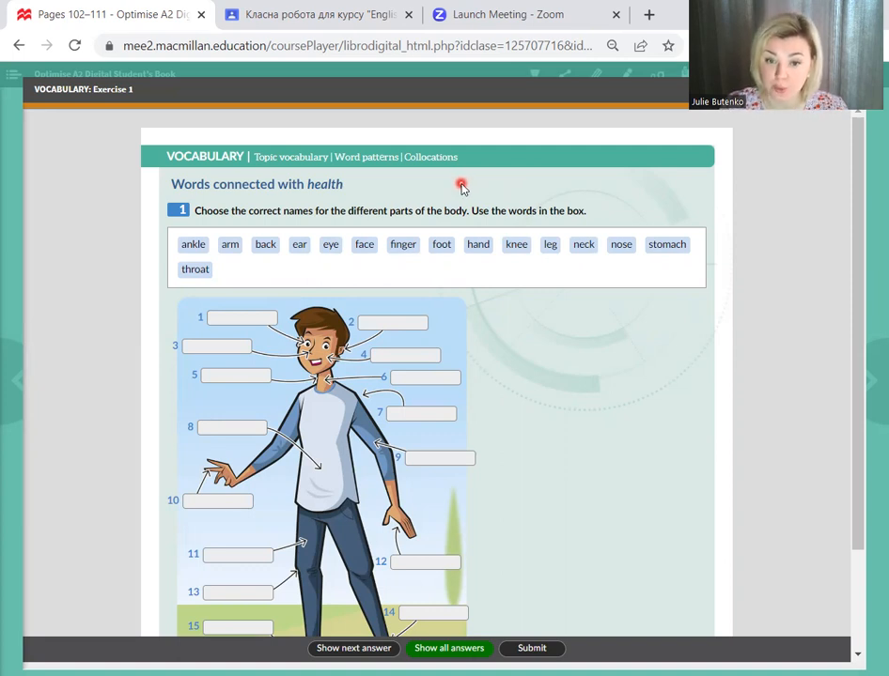
scroll(down, 3)
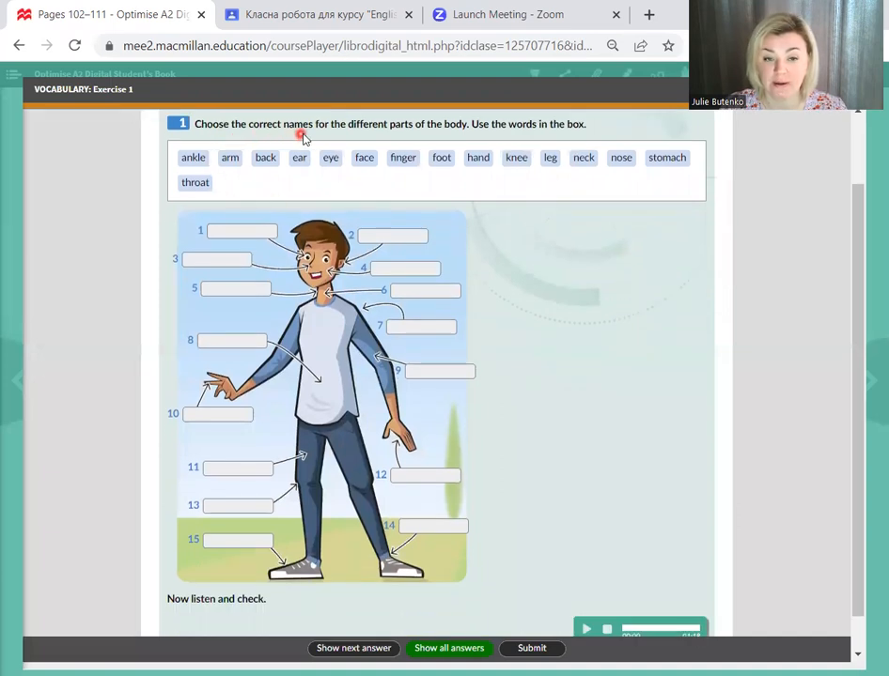
mouse_move(430, 135)
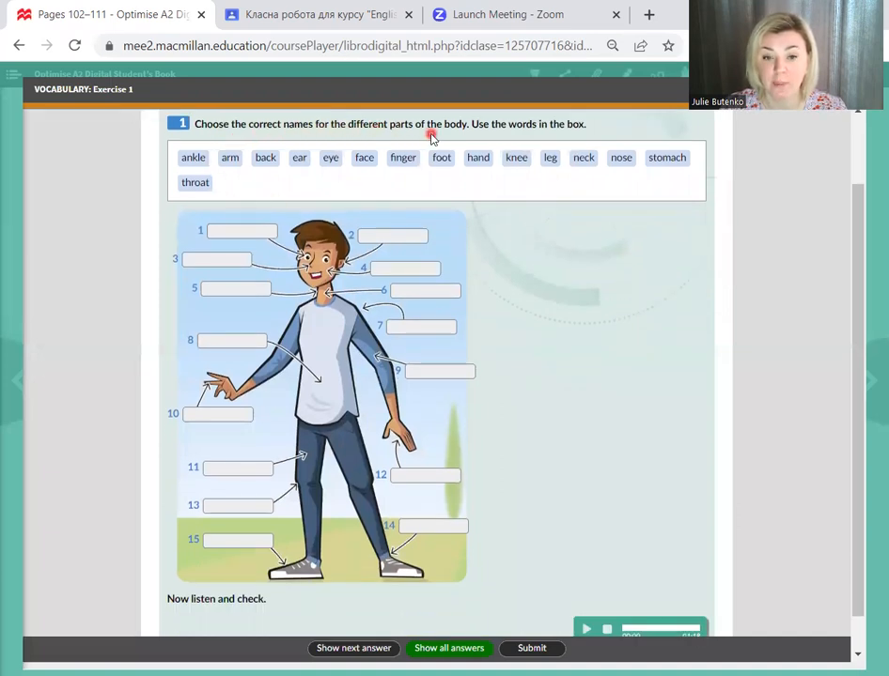
mouse_move(479, 133)
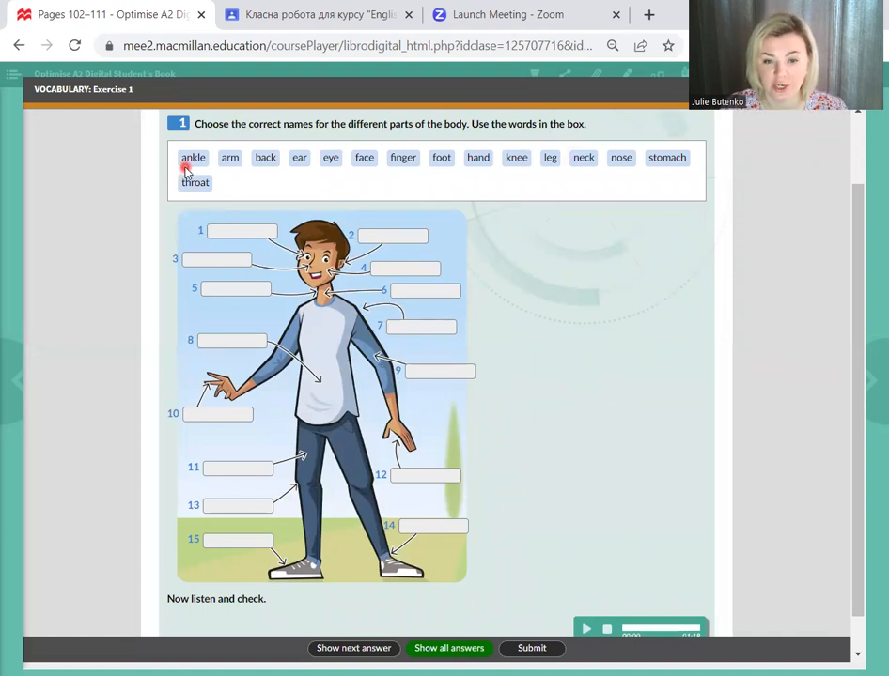
mouse_move(240, 177)
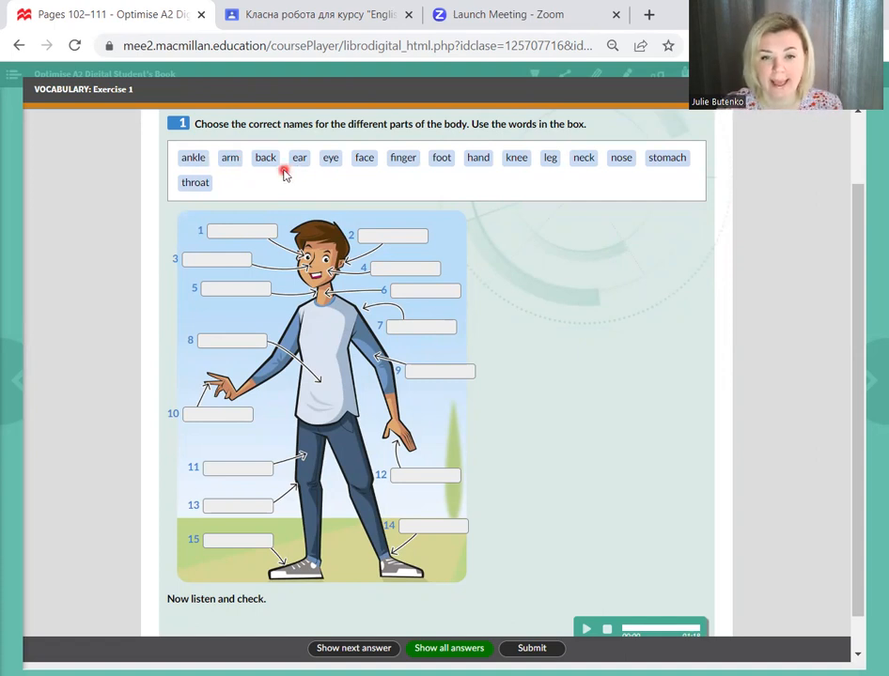
mouse_move(335, 169)
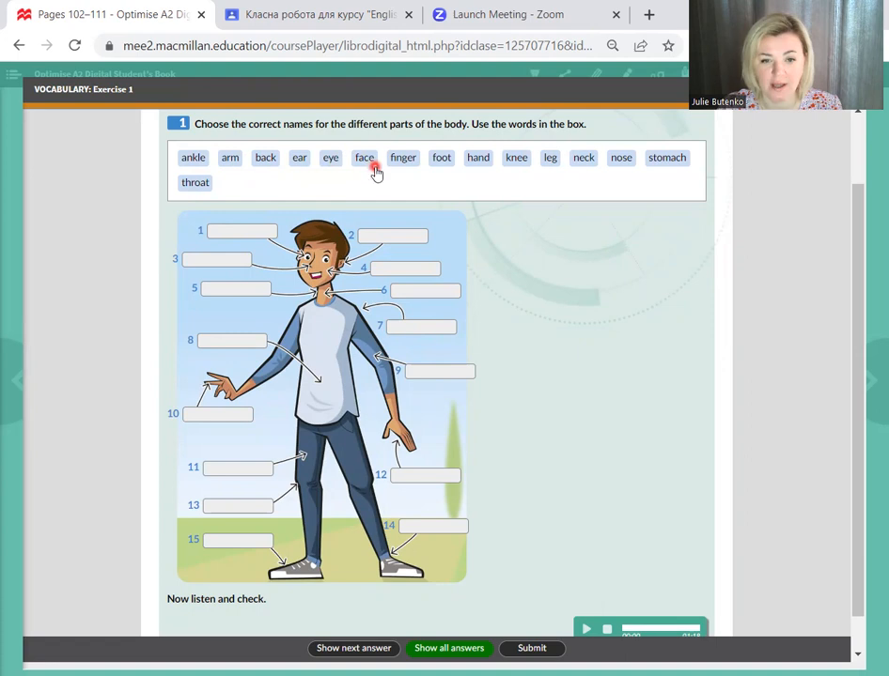
mouse_move(406, 169)
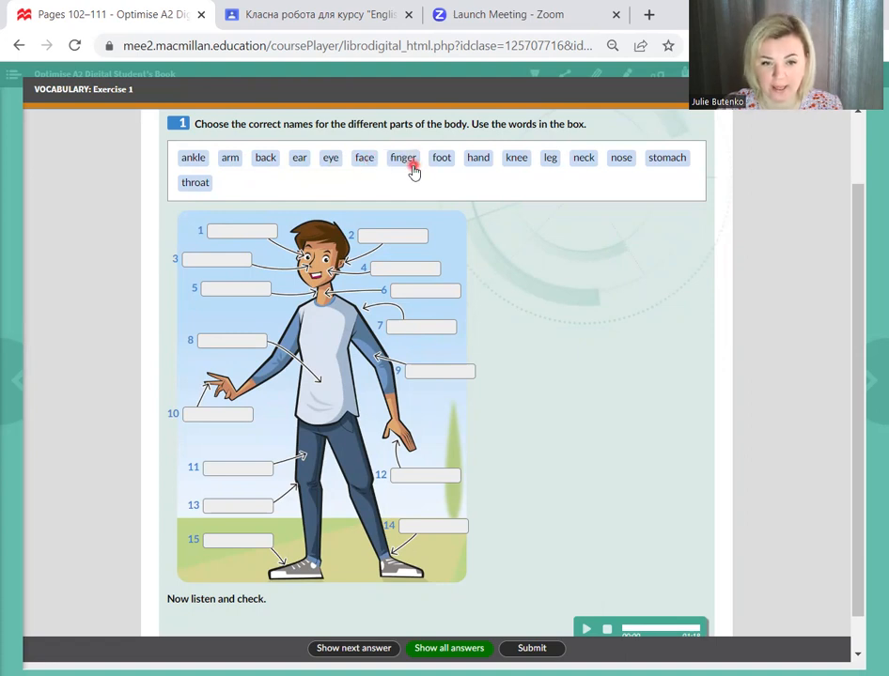
mouse_move(442, 169)
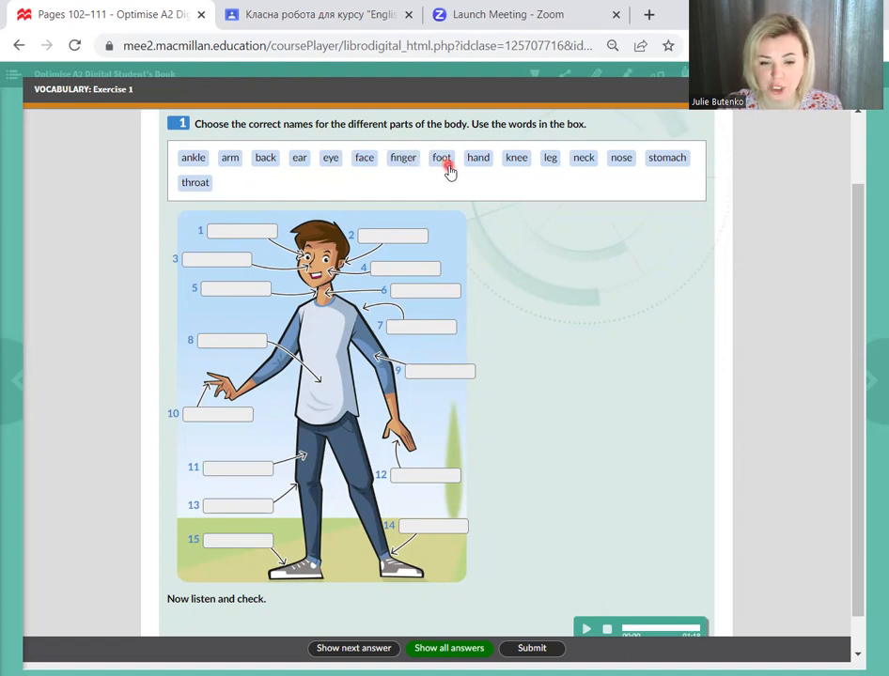
mouse_move(481, 164)
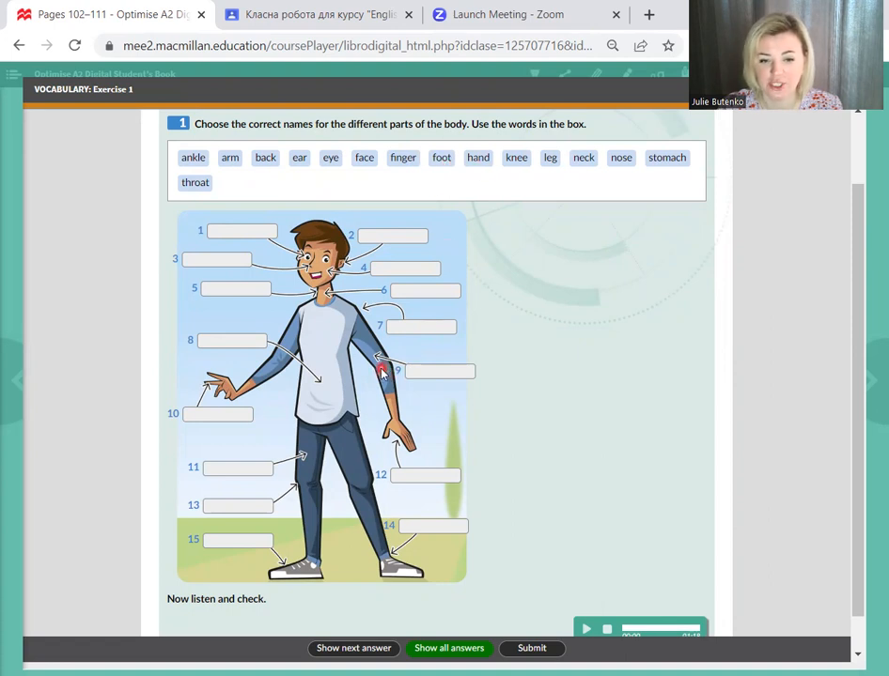
mouse_move(397, 496)
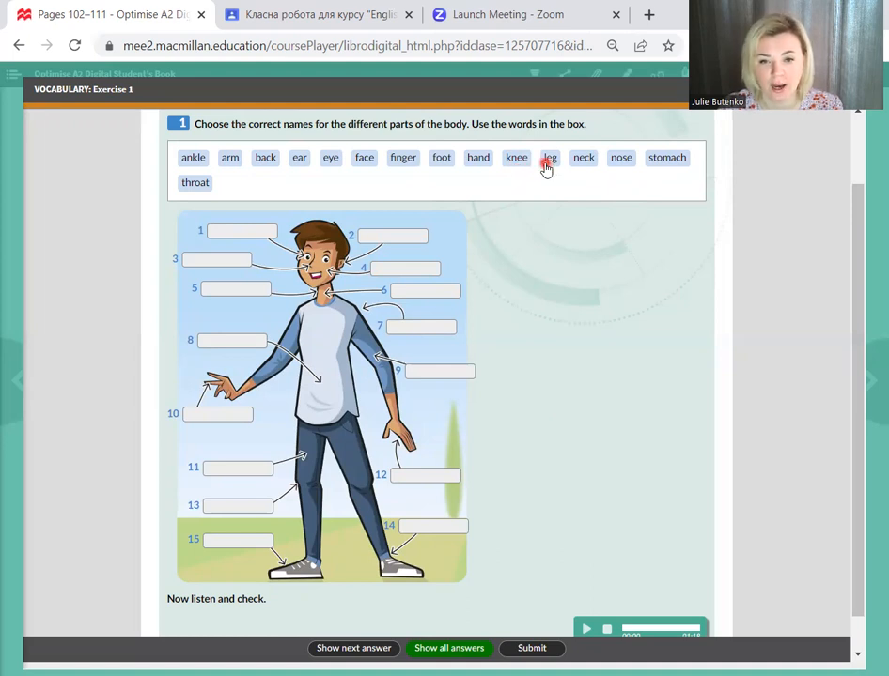
mouse_move(592, 169)
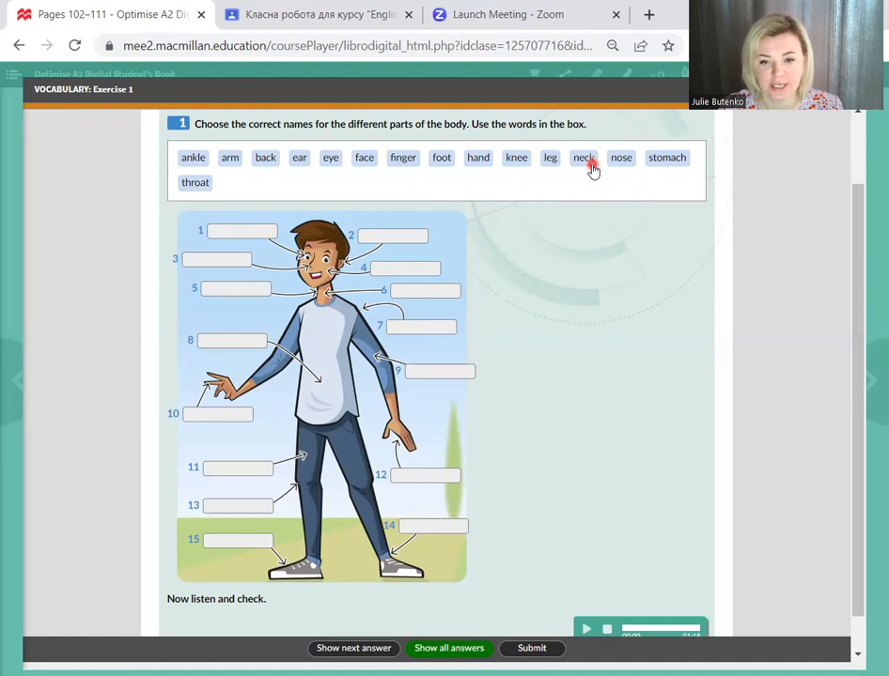
mouse_move(624, 169)
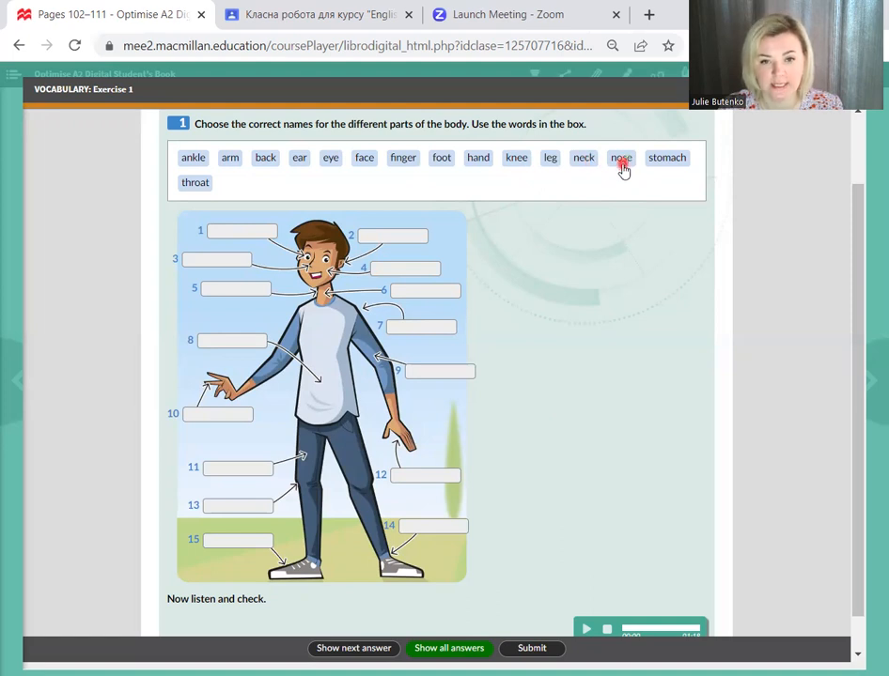
mouse_move(673, 169)
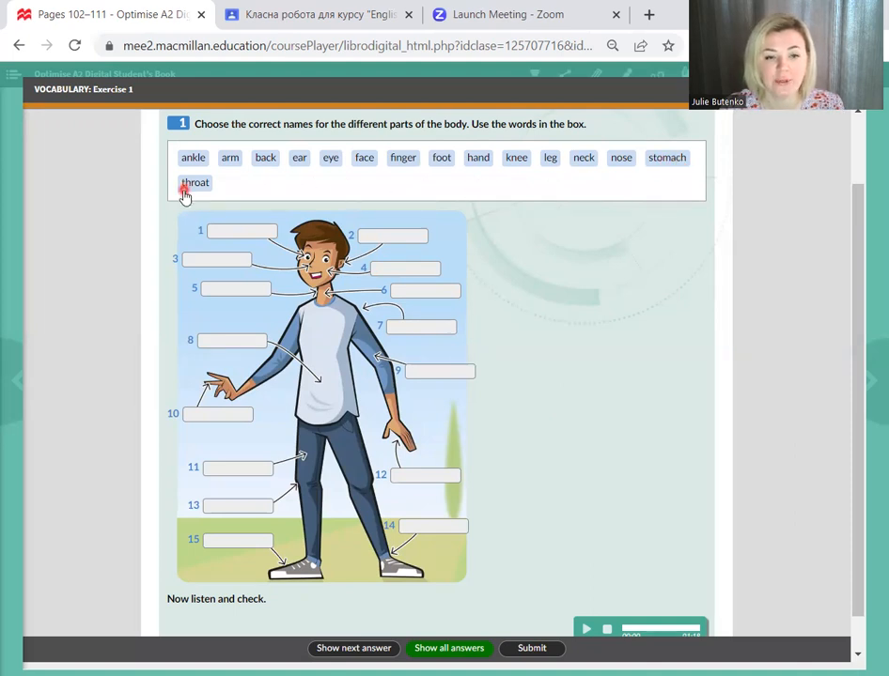
mouse_move(210, 192)
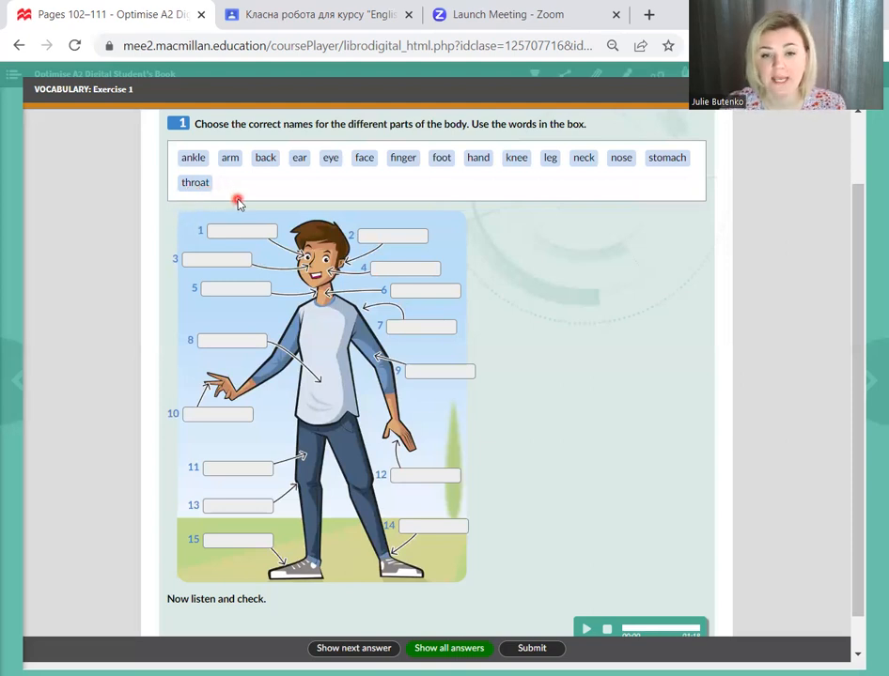
mouse_move(154, 316)
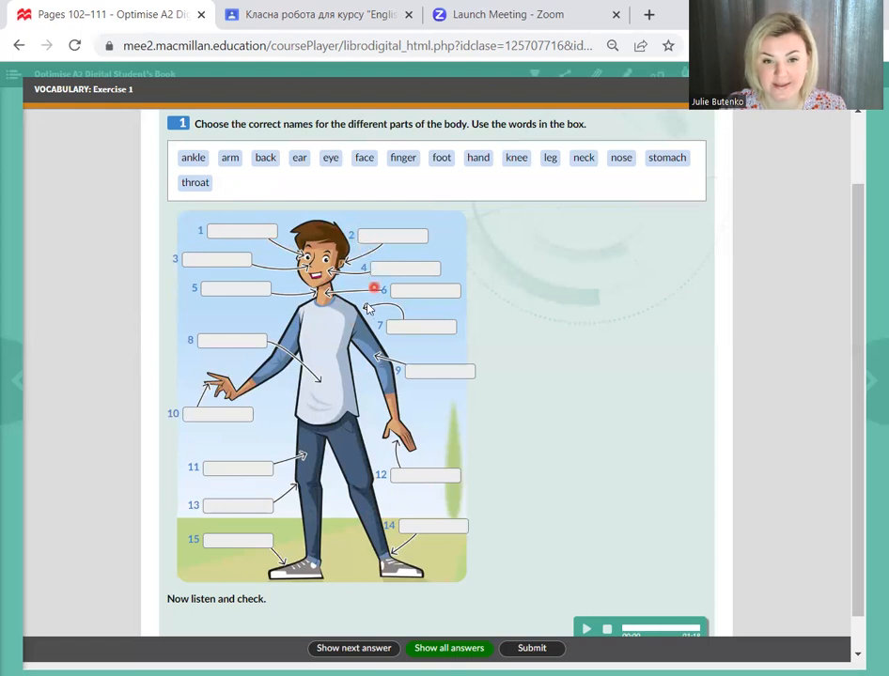
mouse_move(345, 447)
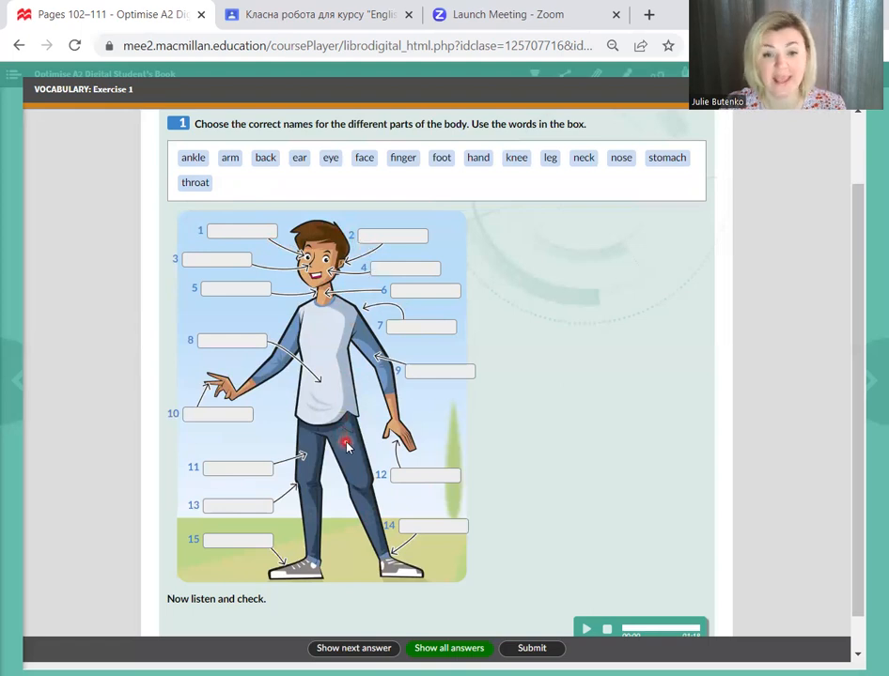
mouse_move(353, 446)
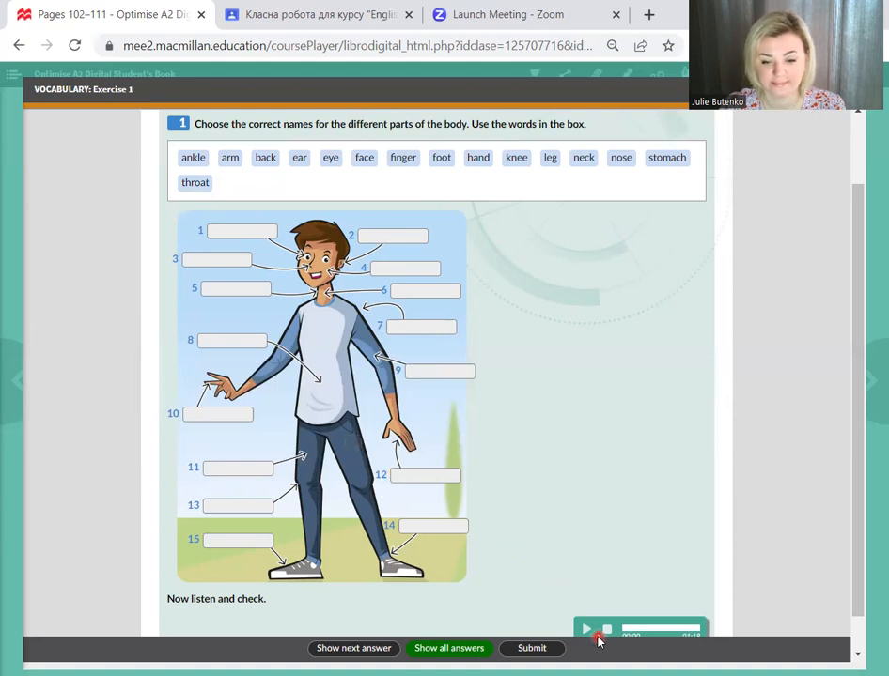
Step: Play the listen-and-check recording for the body-parts exercise with all labels still blank
click(586, 630)
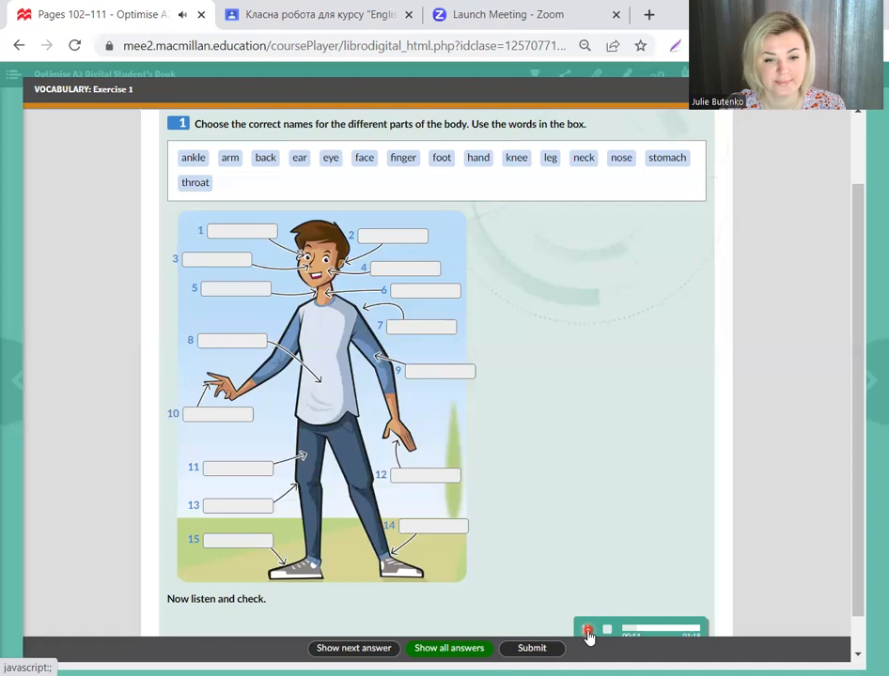
click(586, 630)
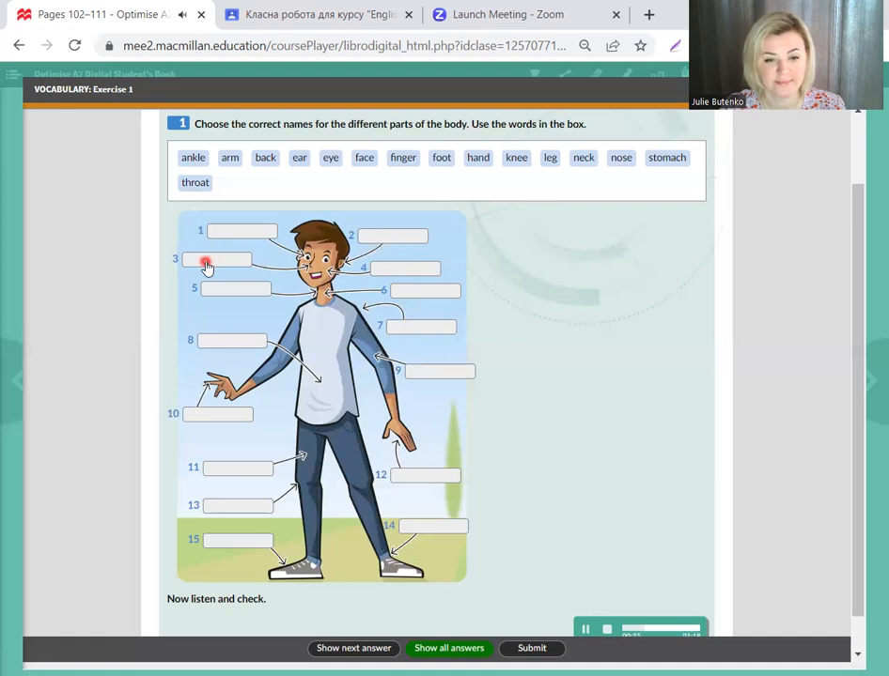
mouse_move(245, 276)
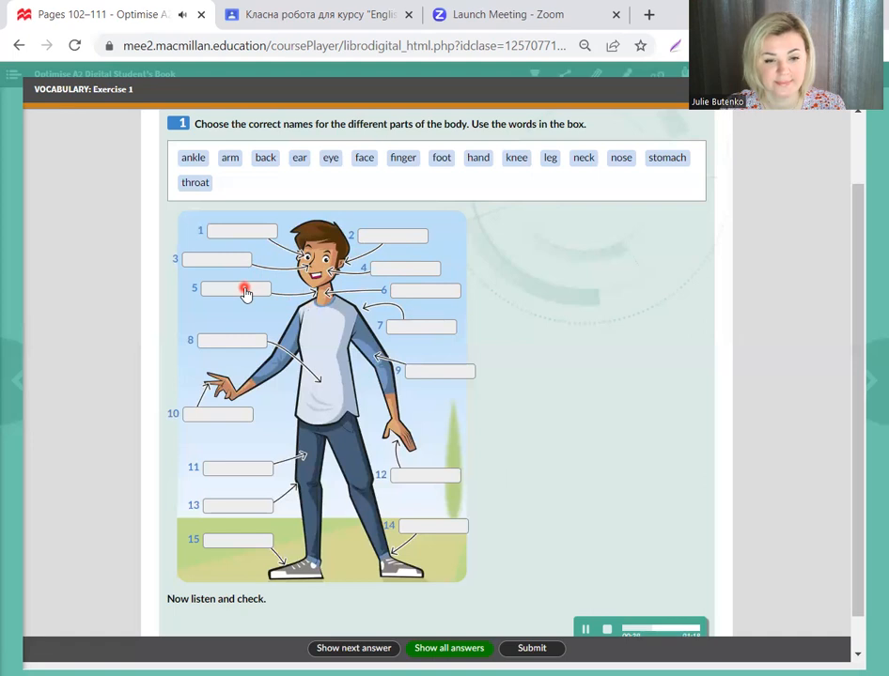
mouse_move(417, 308)
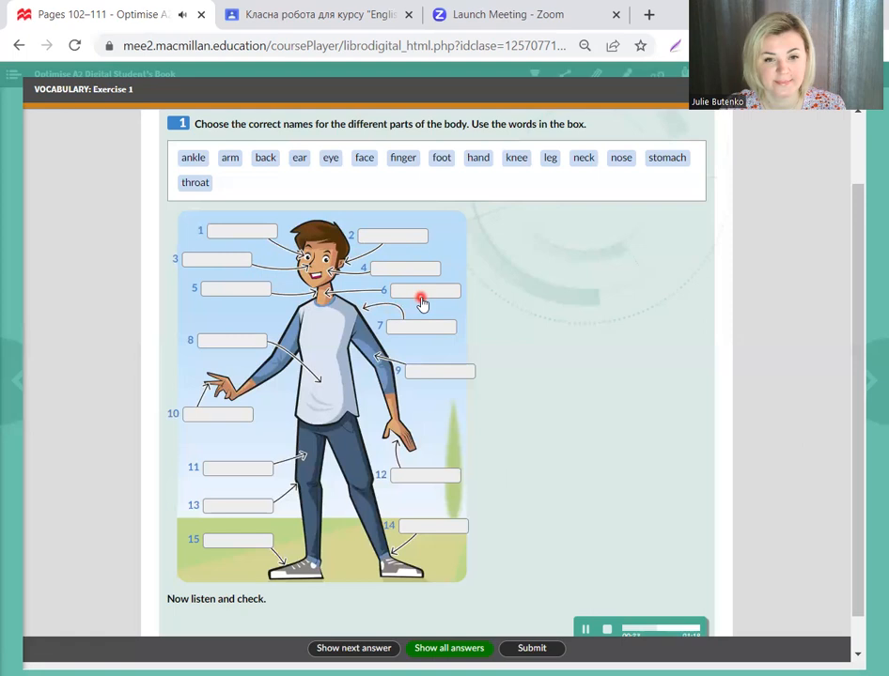
mouse_move(419, 312)
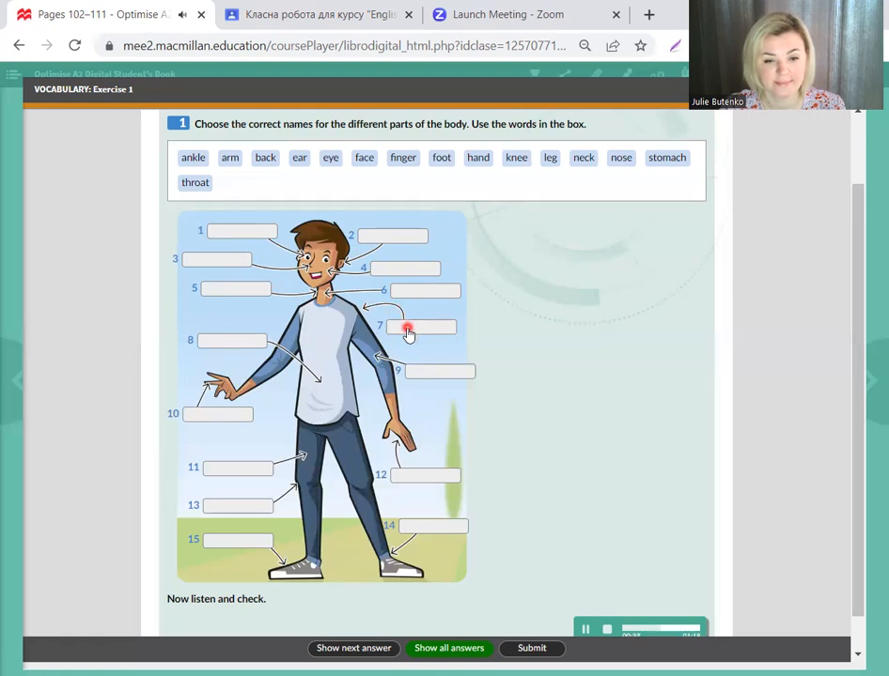
mouse_move(338, 346)
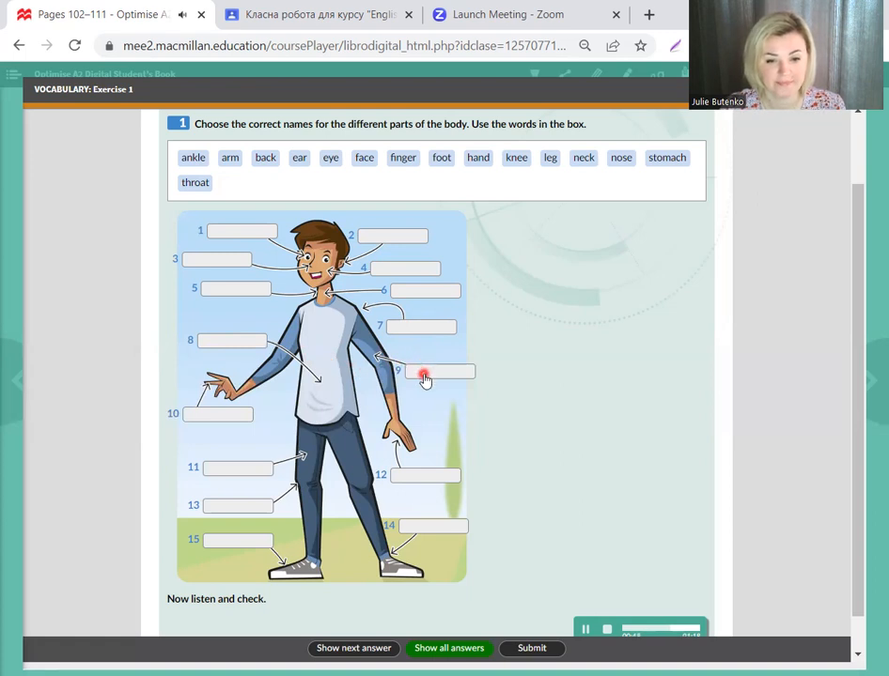
mouse_move(206, 421)
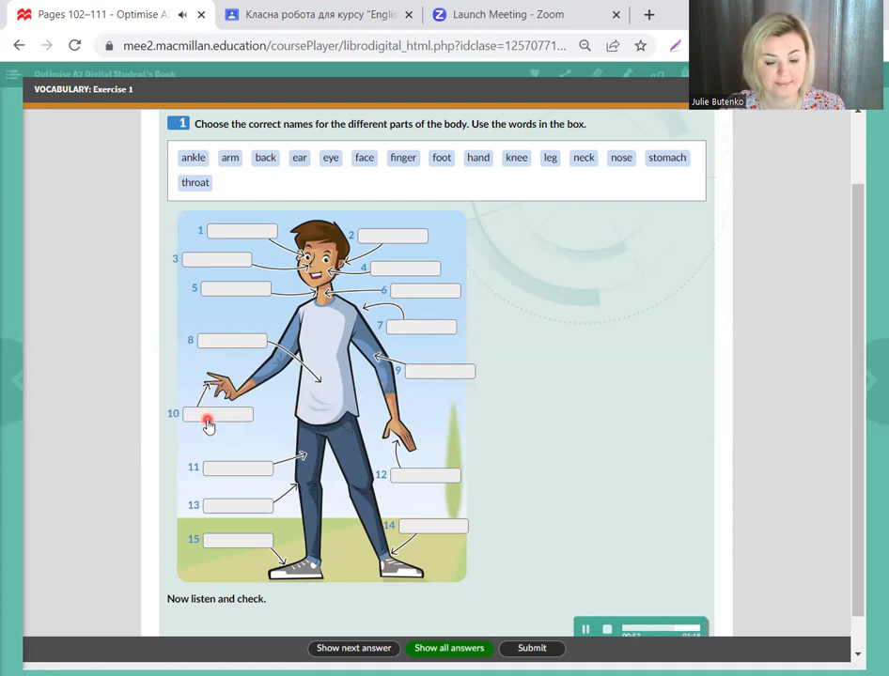
mouse_move(244, 474)
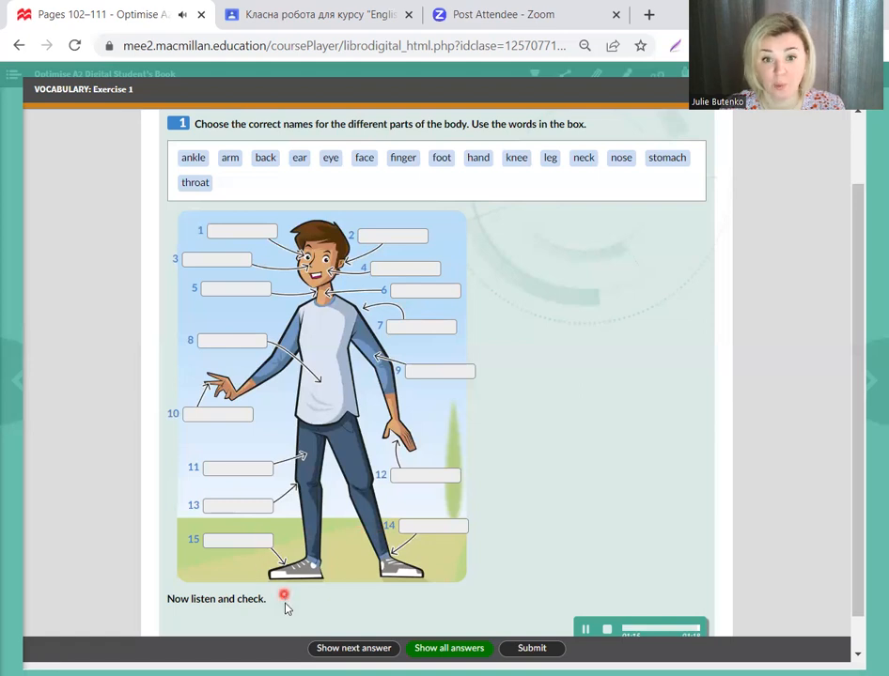
Step: Reveal the first body-part labels one by one: eye, ear, nose, face, throat and the next
click(353, 648)
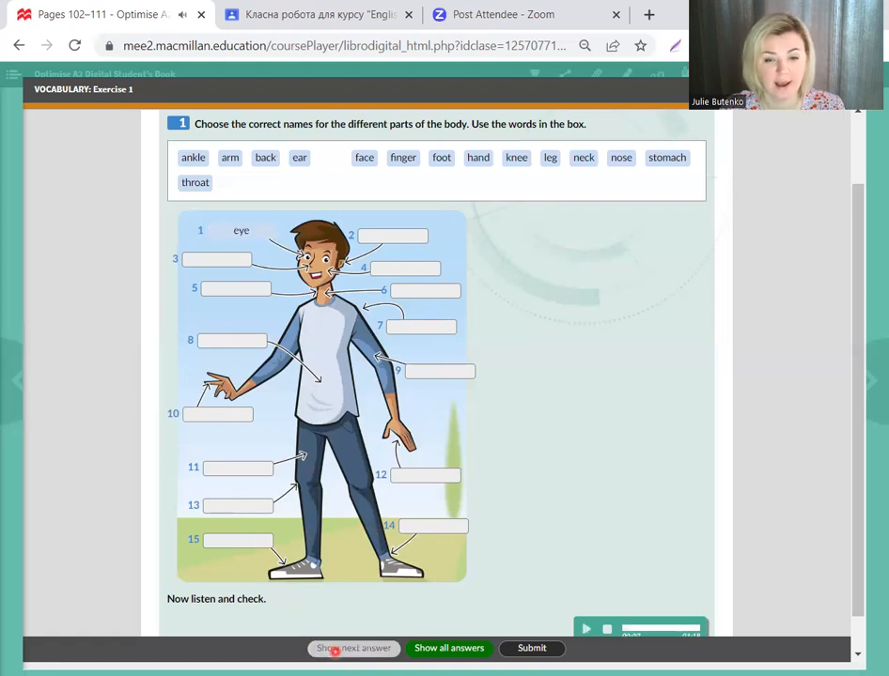
click(353, 649)
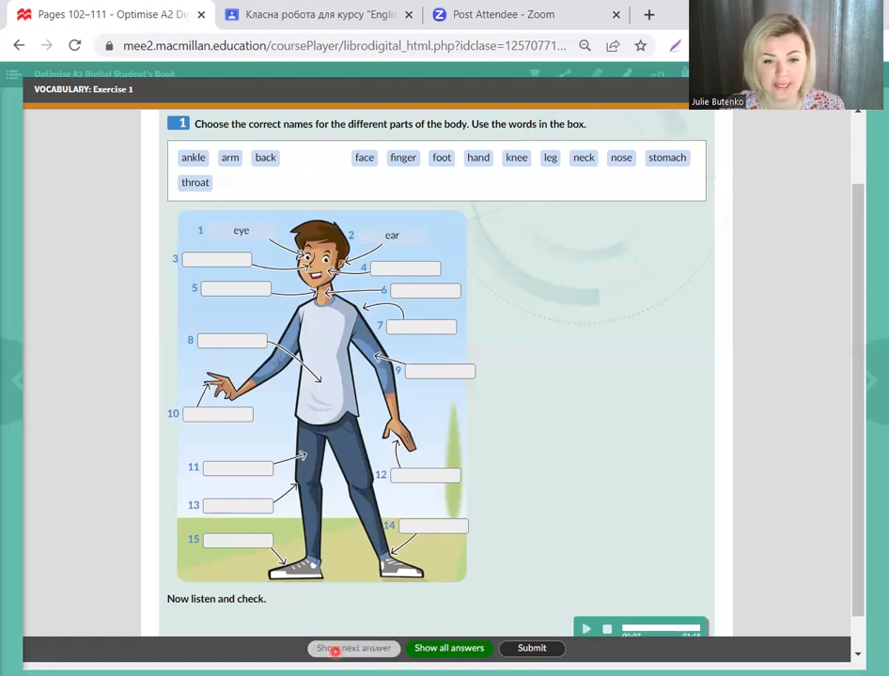
click(353, 648)
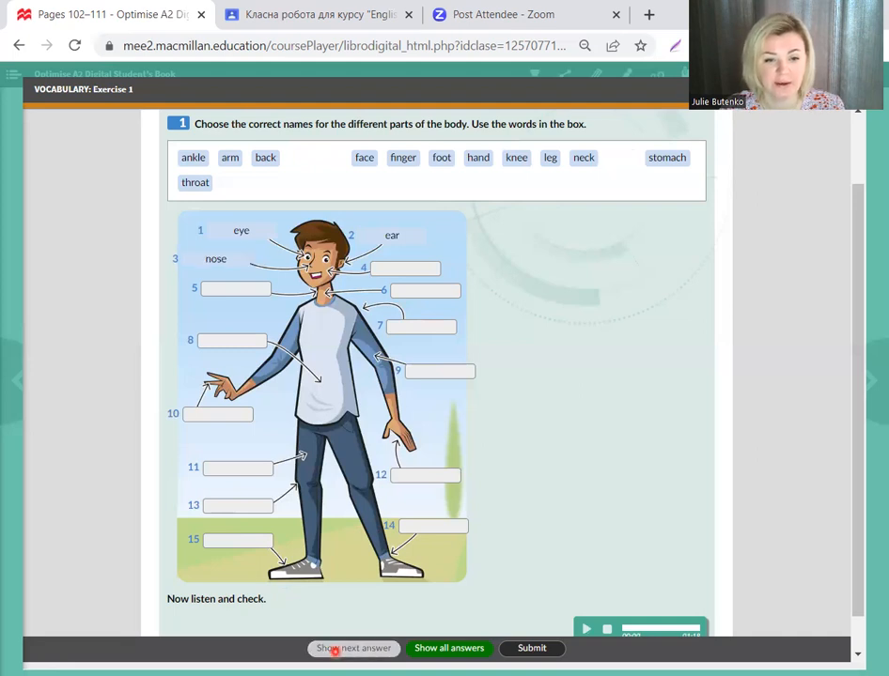
click(354, 648)
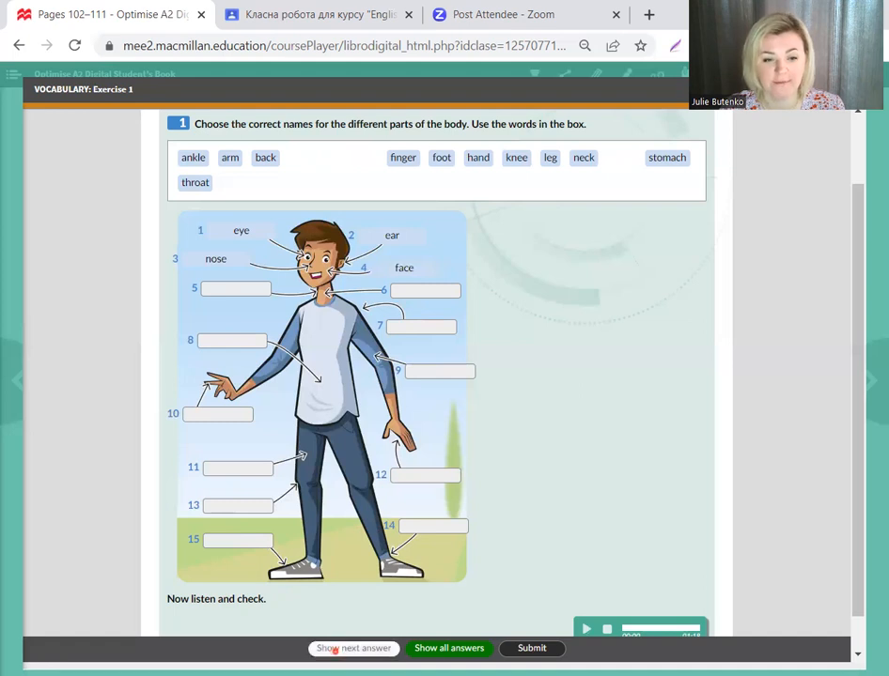
click(354, 649)
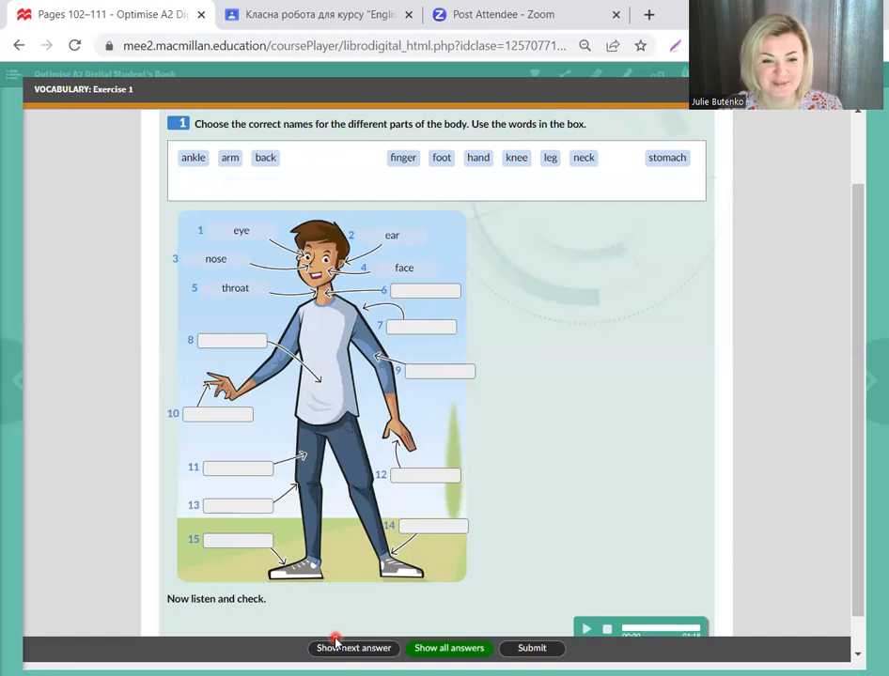
click(353, 649)
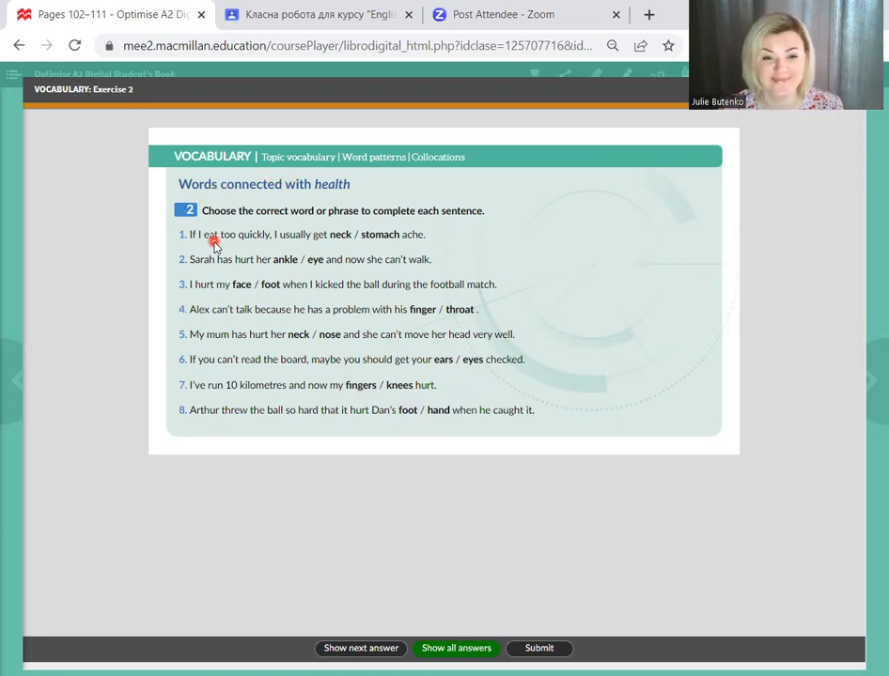
mouse_move(295, 218)
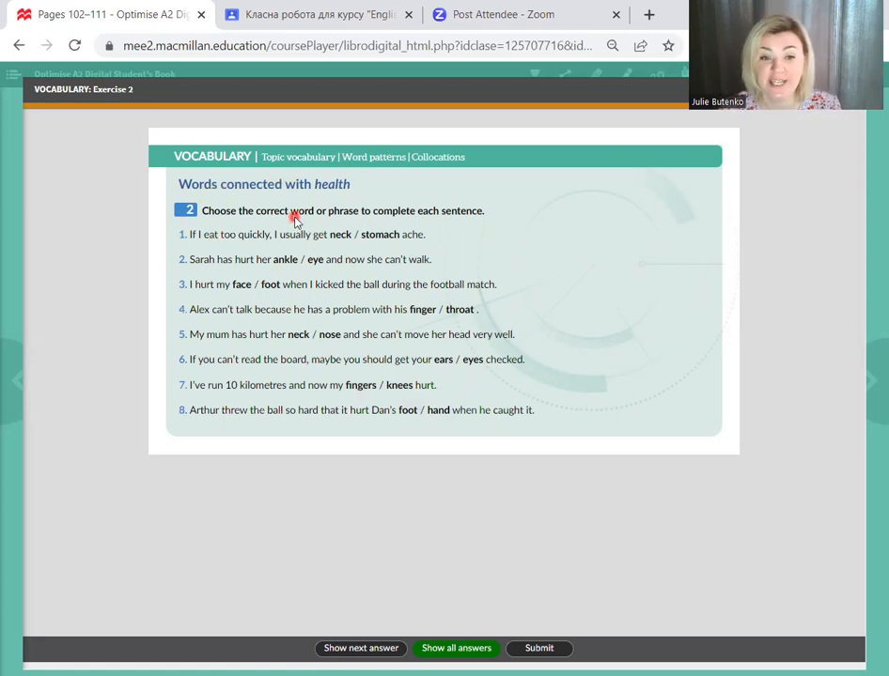
mouse_move(379, 225)
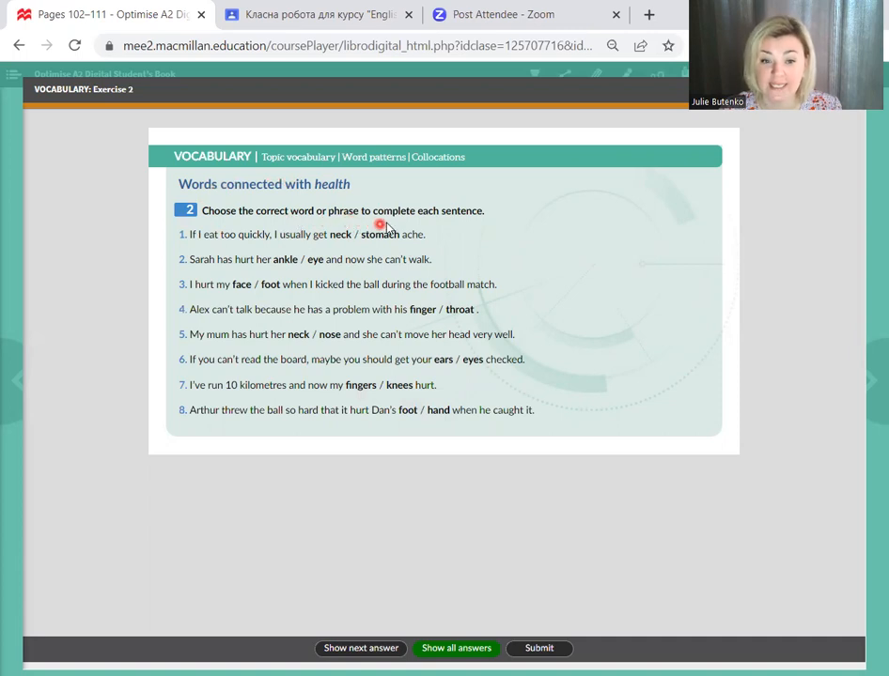
mouse_move(469, 226)
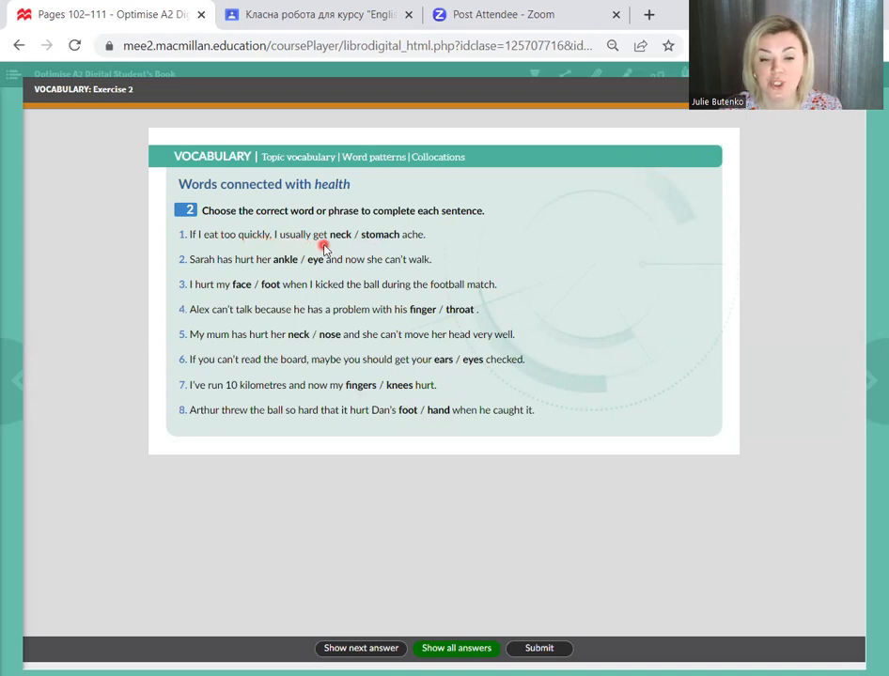
mouse_move(393, 240)
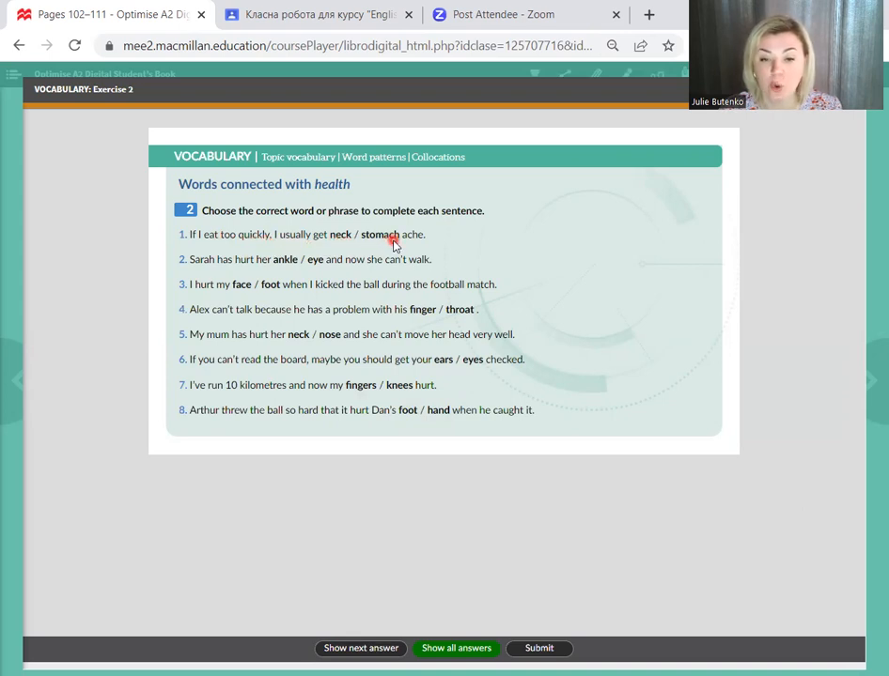
Step: Reveal the eight Exercise 2 answers: stomach, ankle, foot, throat, neck, eyes, knees, hand
click(361, 648)
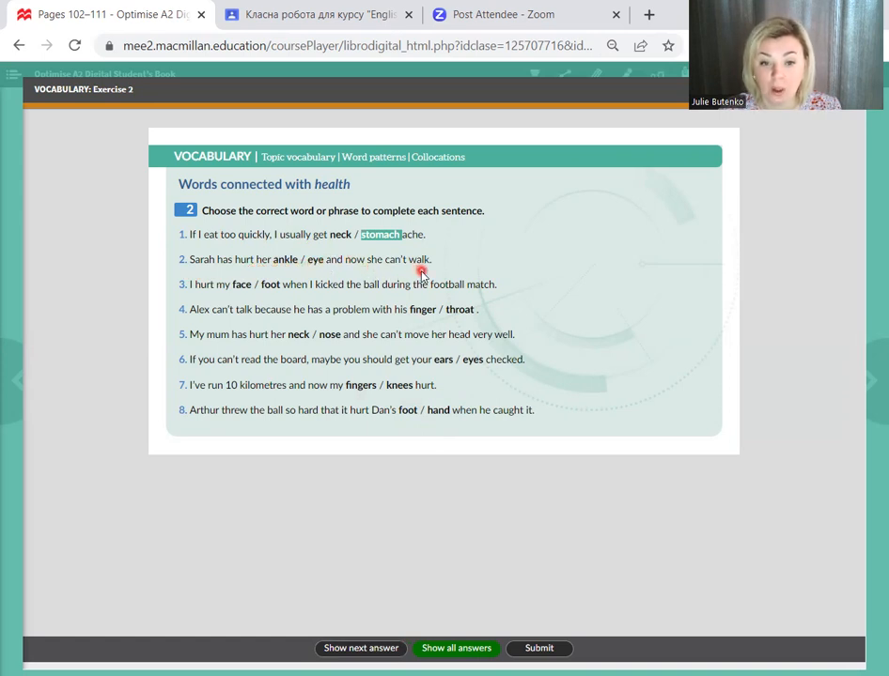
click(285, 259)
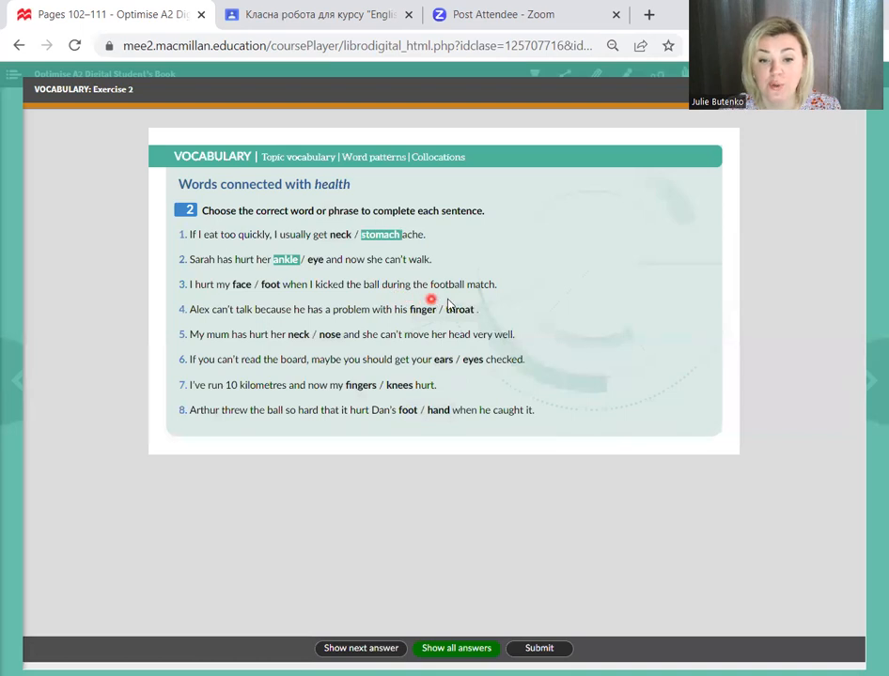
click(361, 648)
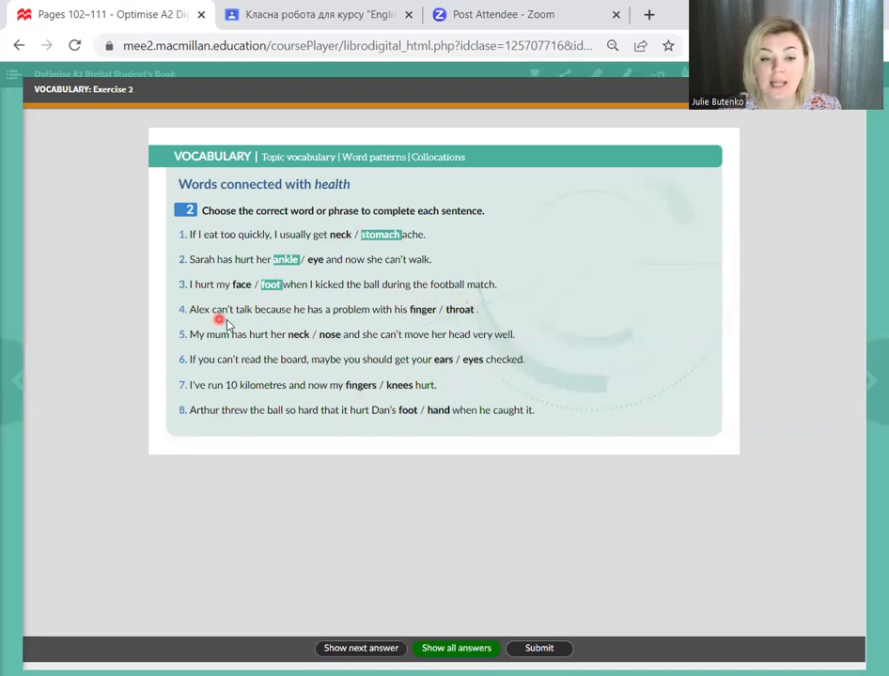
mouse_move(382, 317)
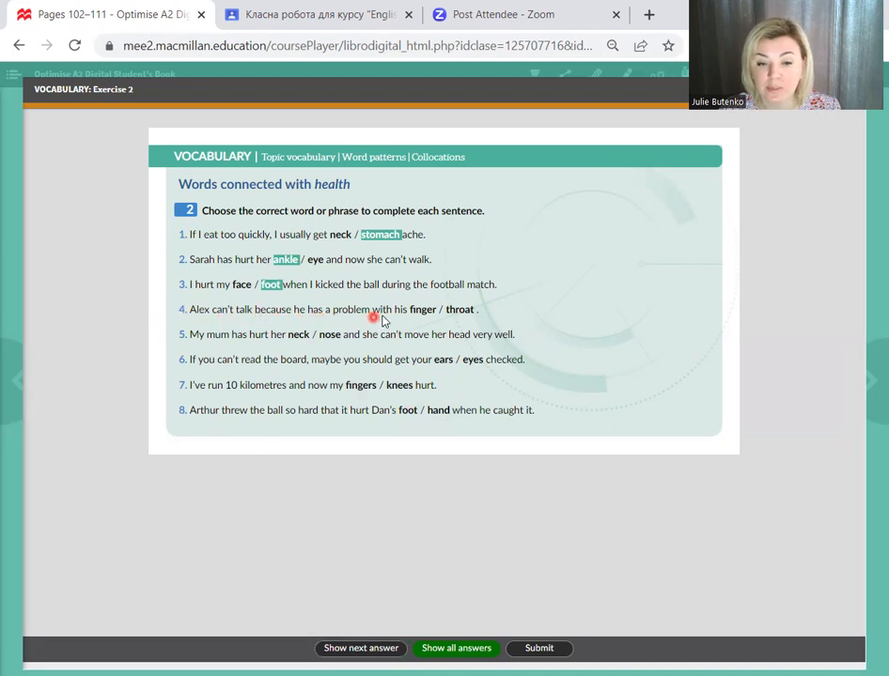
mouse_move(476, 515)
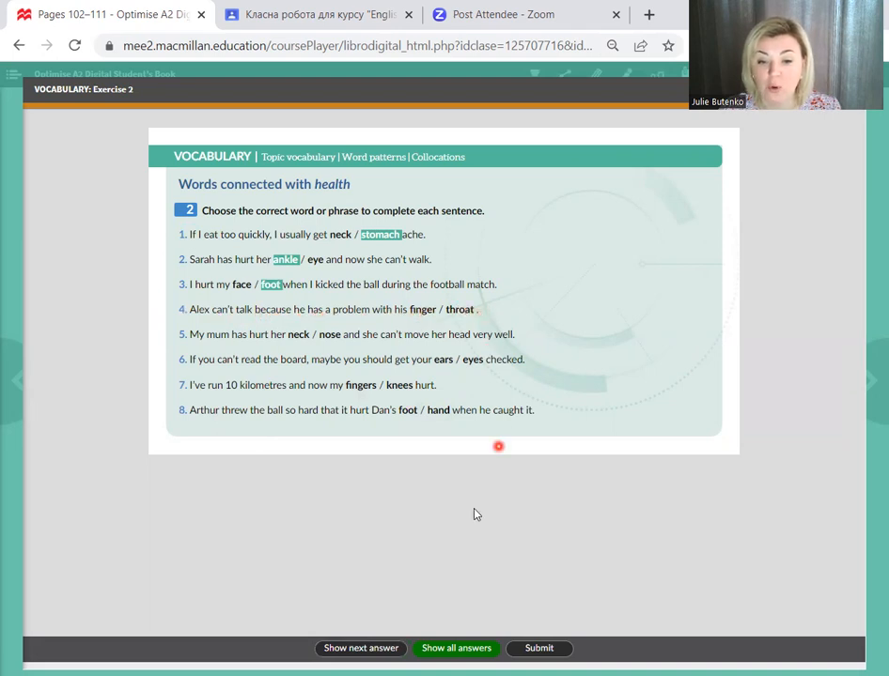
click(460, 308)
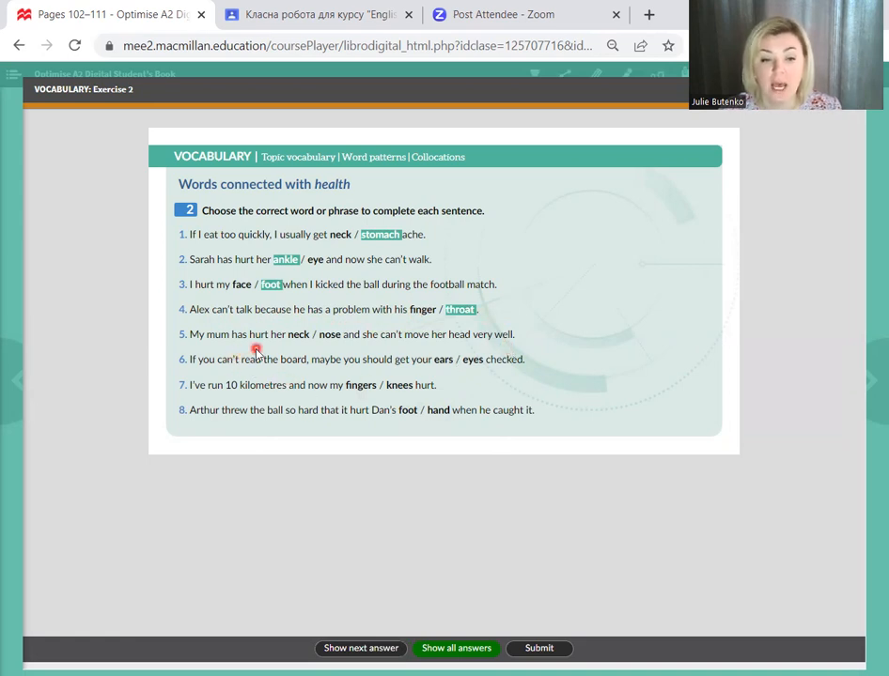
mouse_move(316, 346)
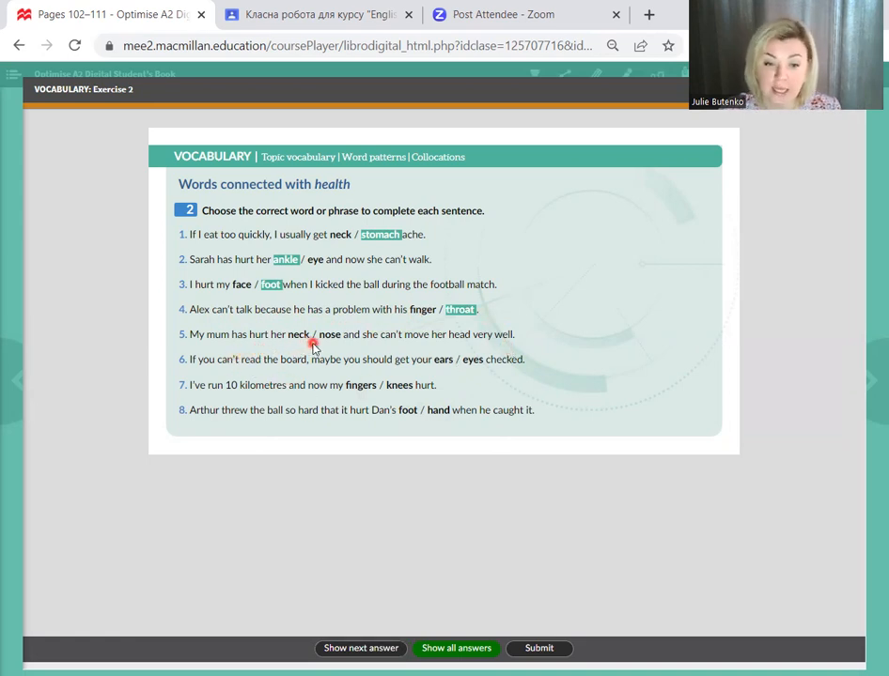
mouse_move(466, 342)
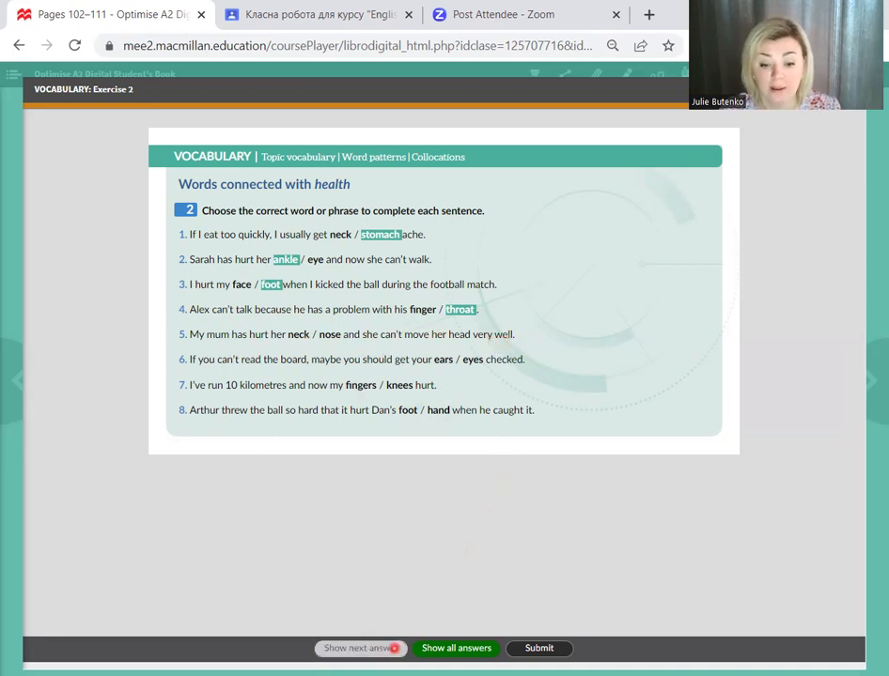
click(361, 648)
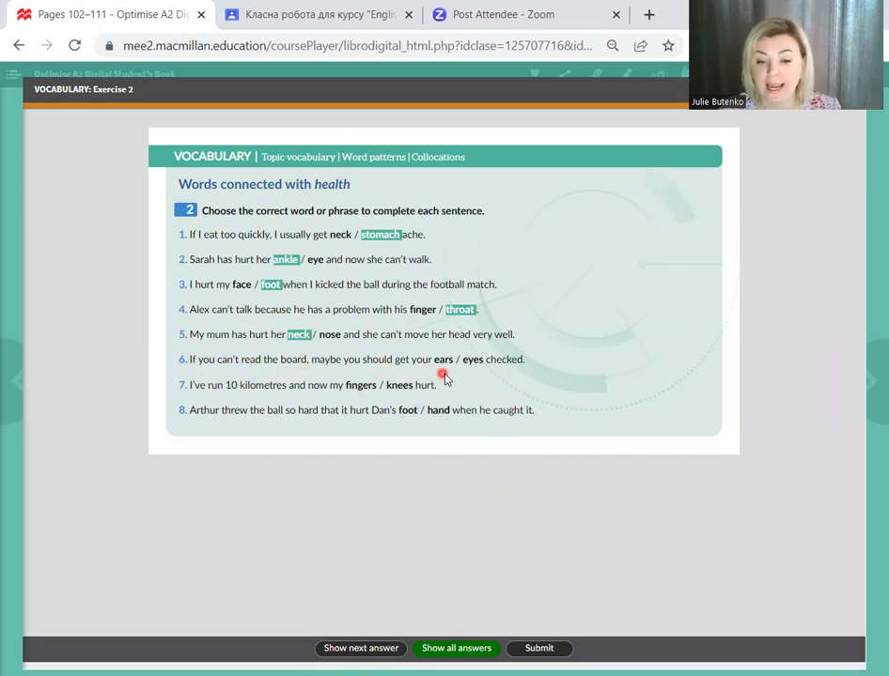
mouse_move(511, 379)
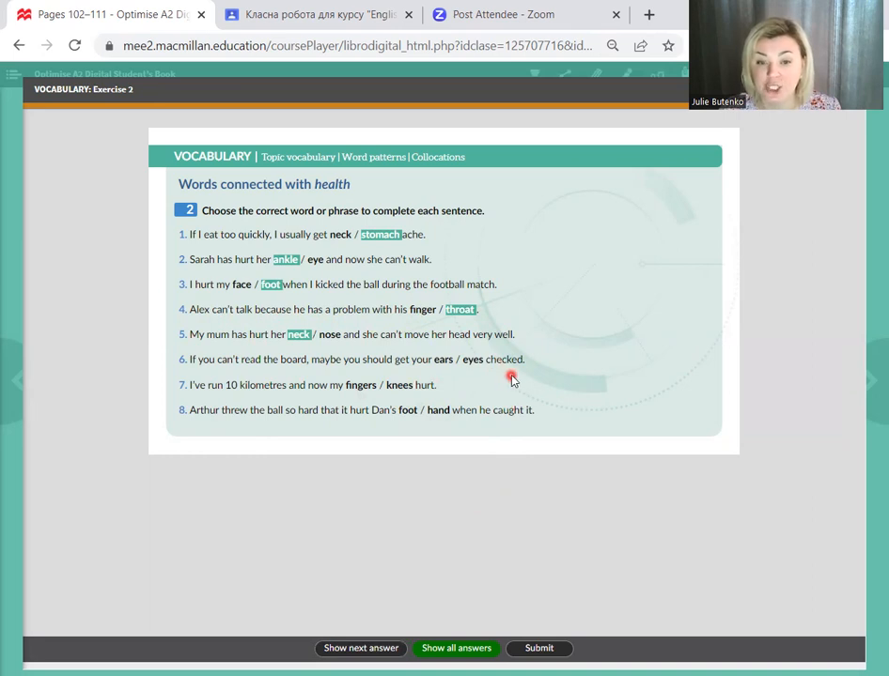
click(361, 648)
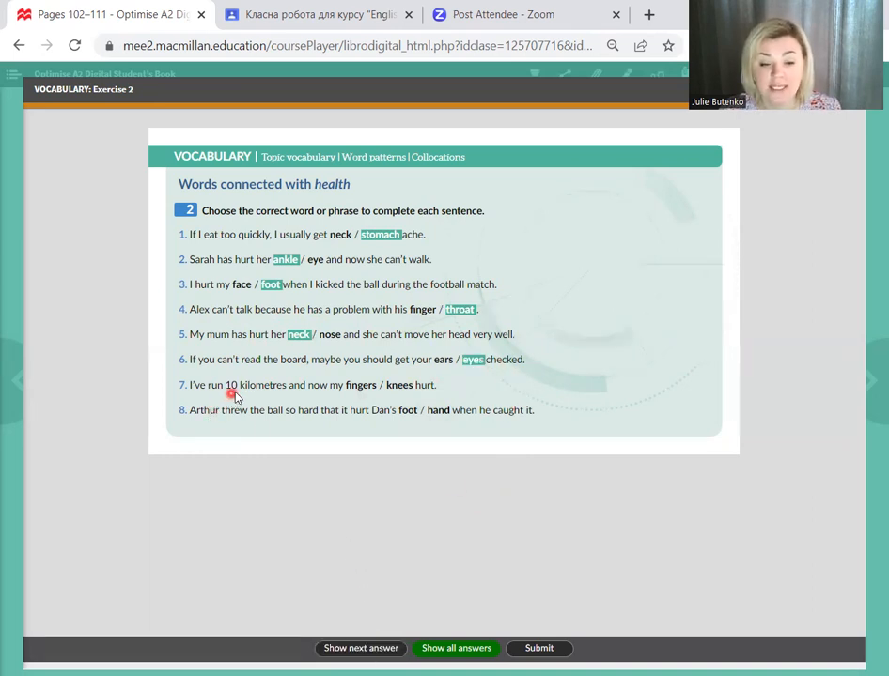
mouse_move(367, 393)
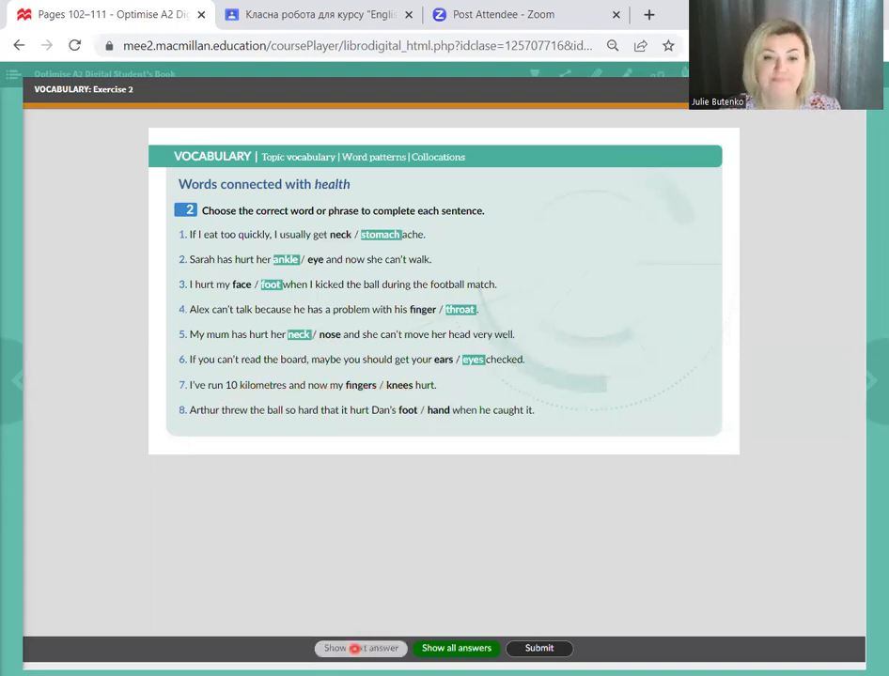
click(361, 649)
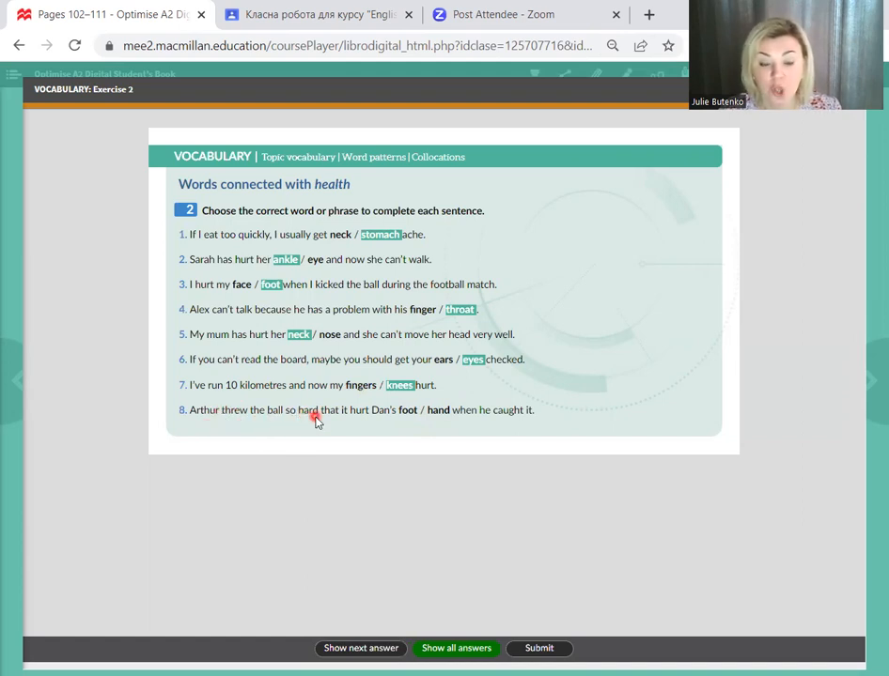
mouse_move(376, 419)
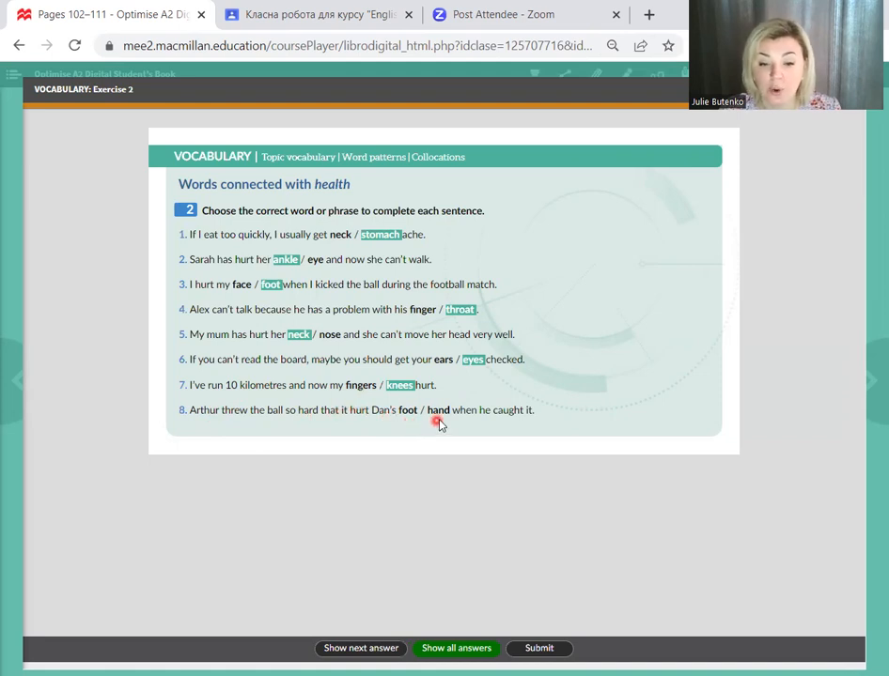
click(361, 649)
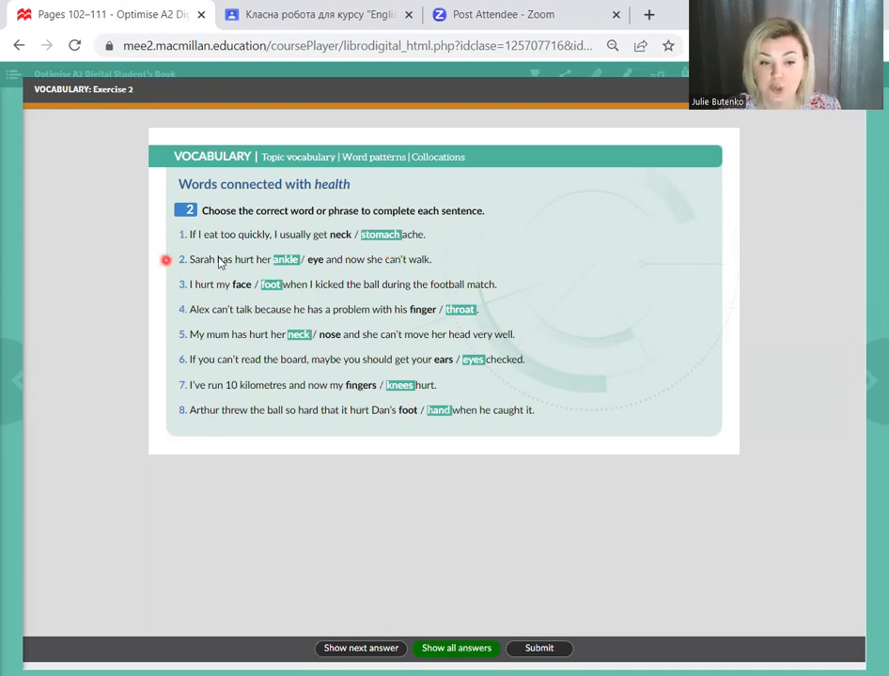
mouse_move(297, 299)
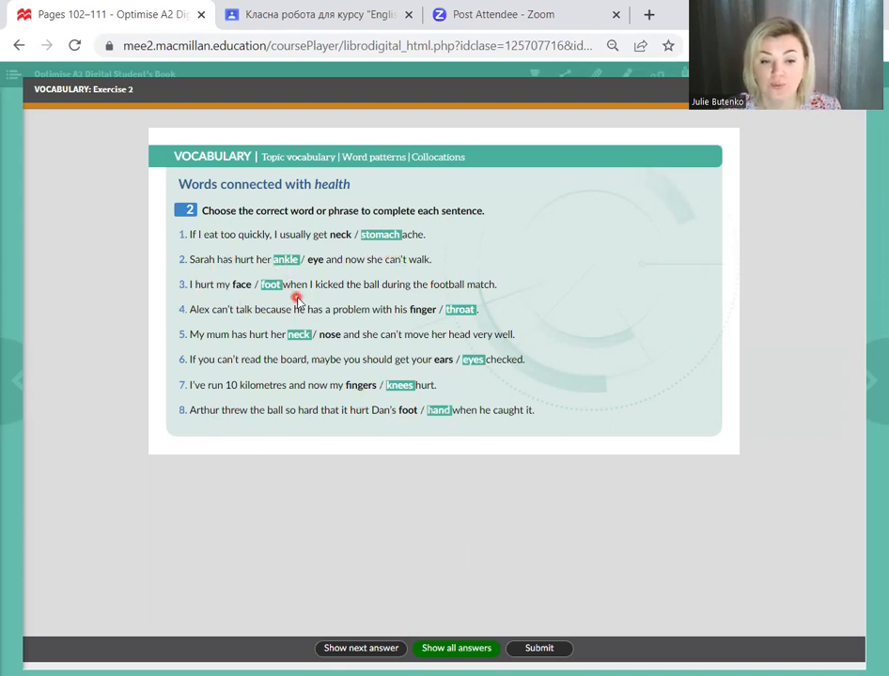
mouse_move(477, 318)
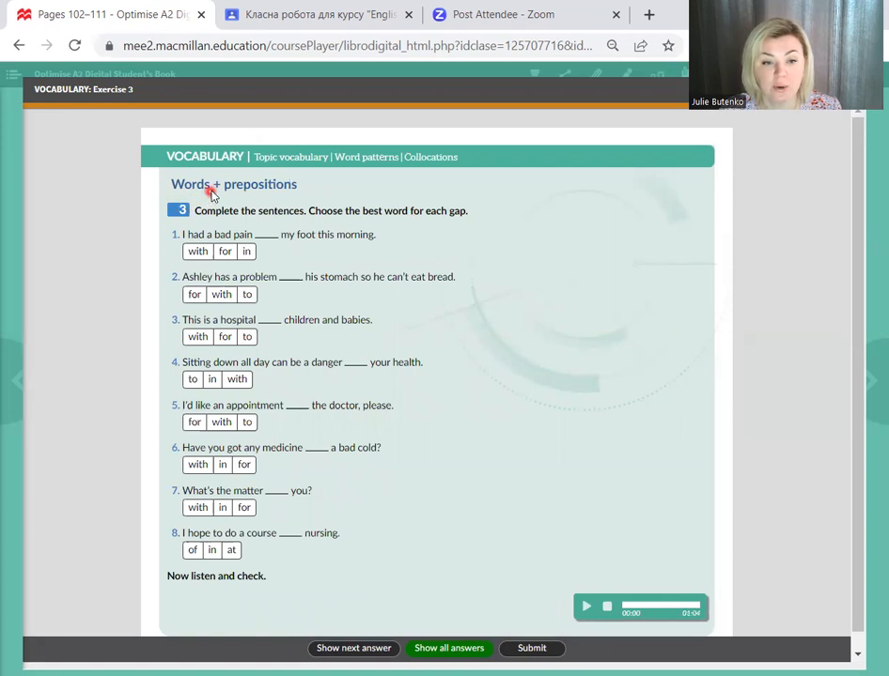
mouse_move(295, 192)
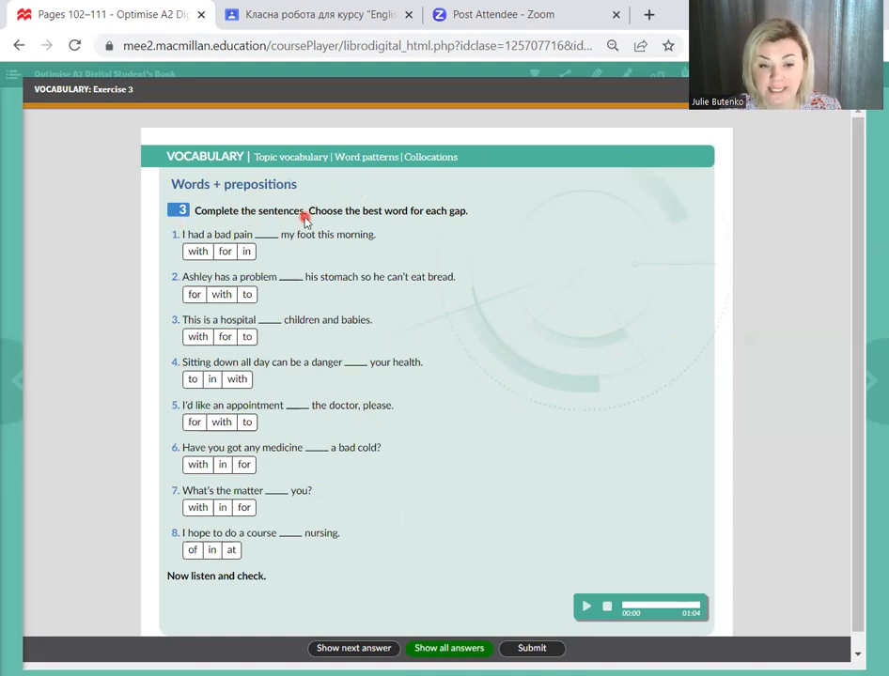
mouse_move(425, 228)
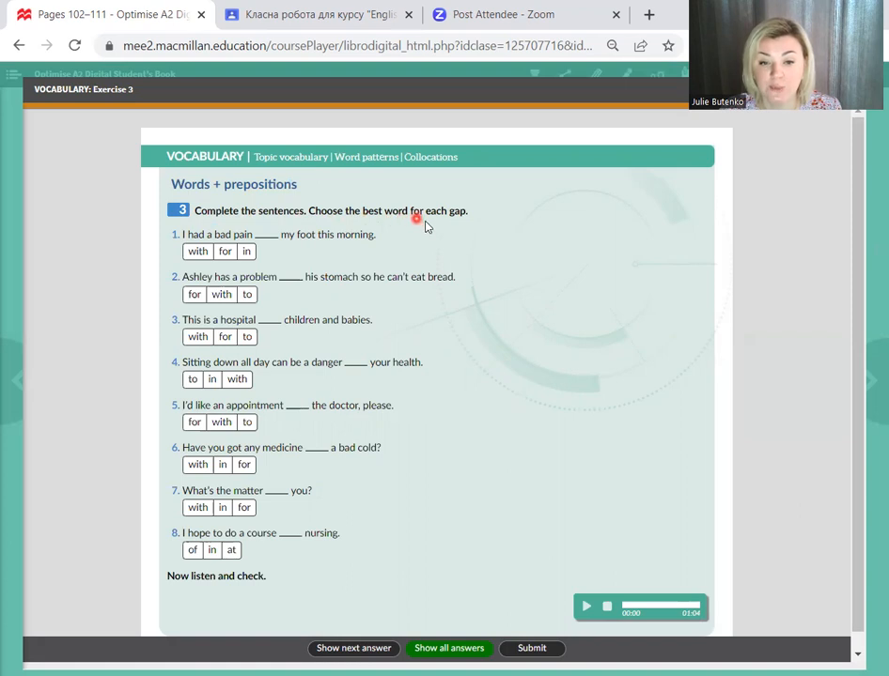
mouse_move(462, 225)
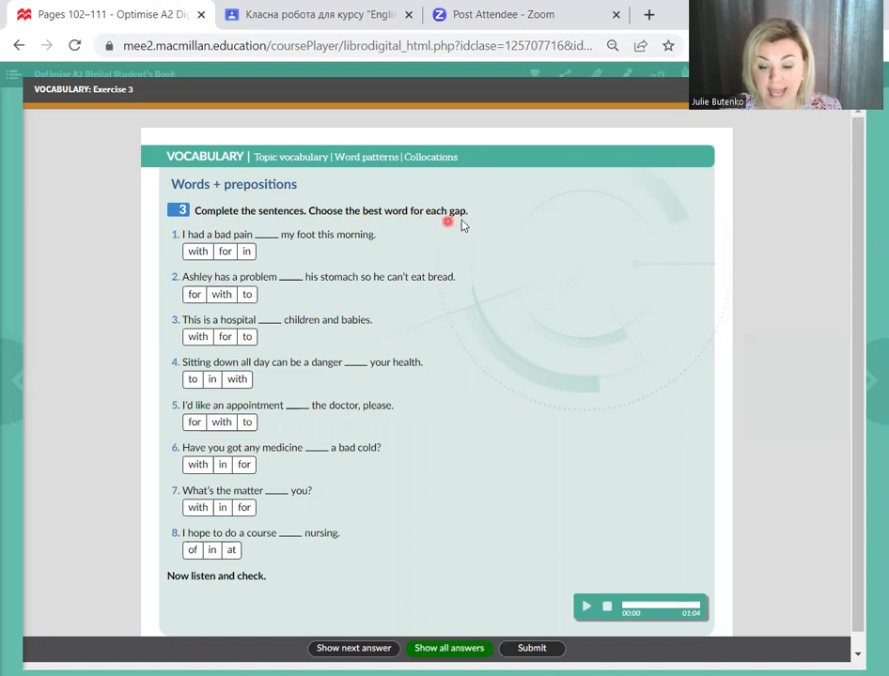
mouse_move(216, 216)
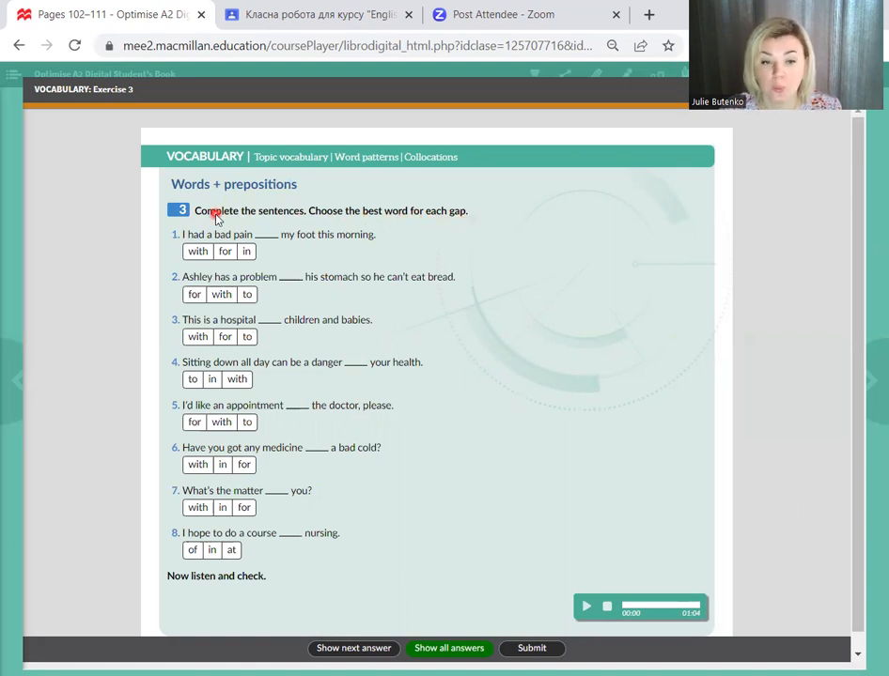
mouse_move(421, 226)
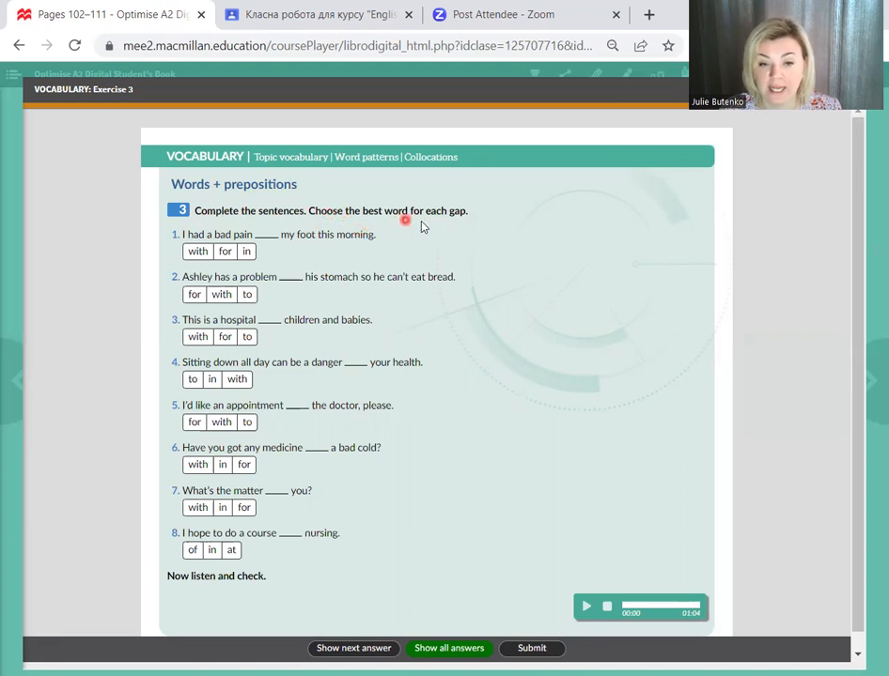
mouse_move(466, 224)
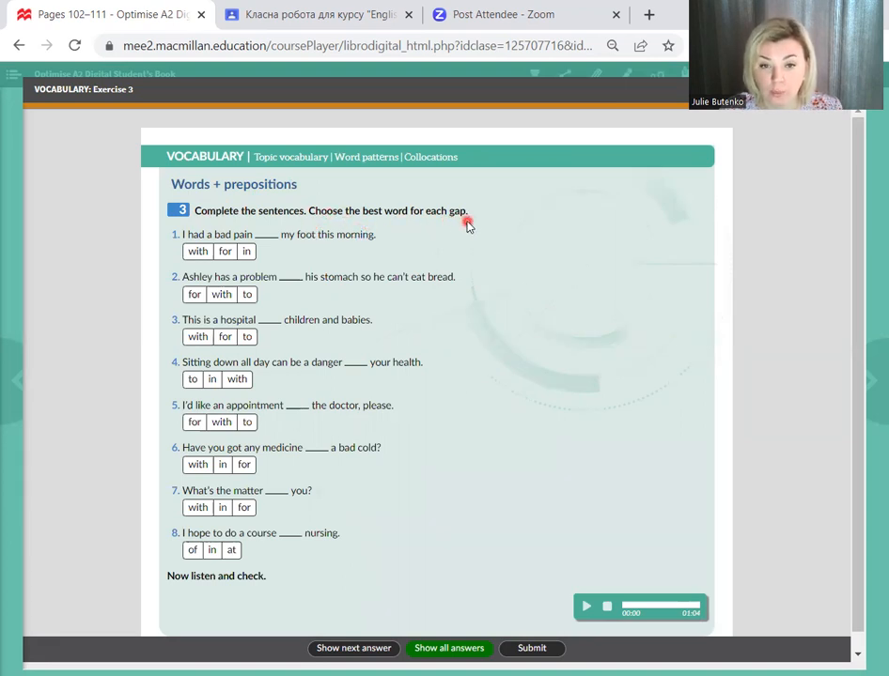
mouse_move(235, 192)
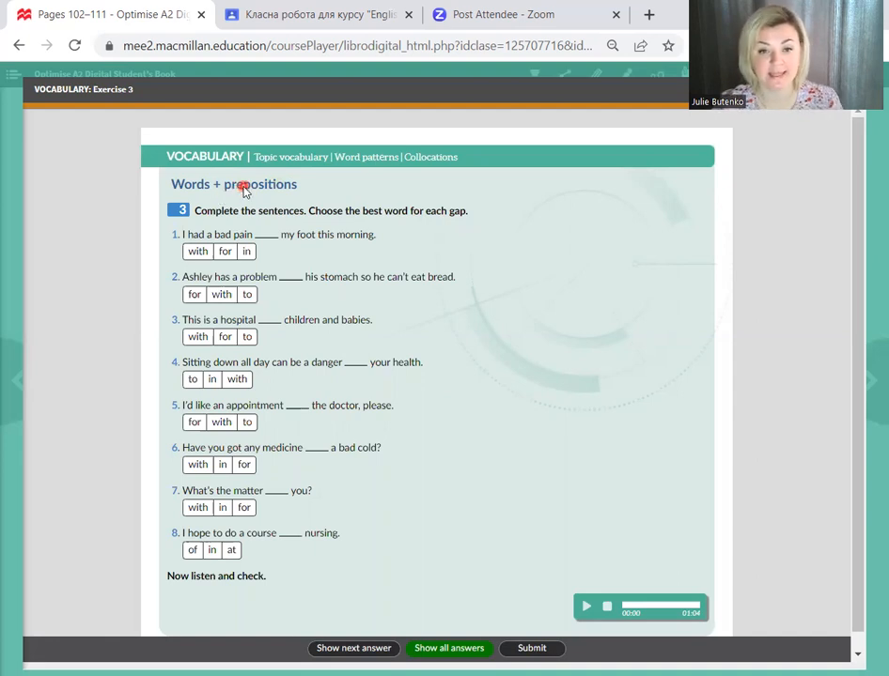
mouse_move(185, 248)
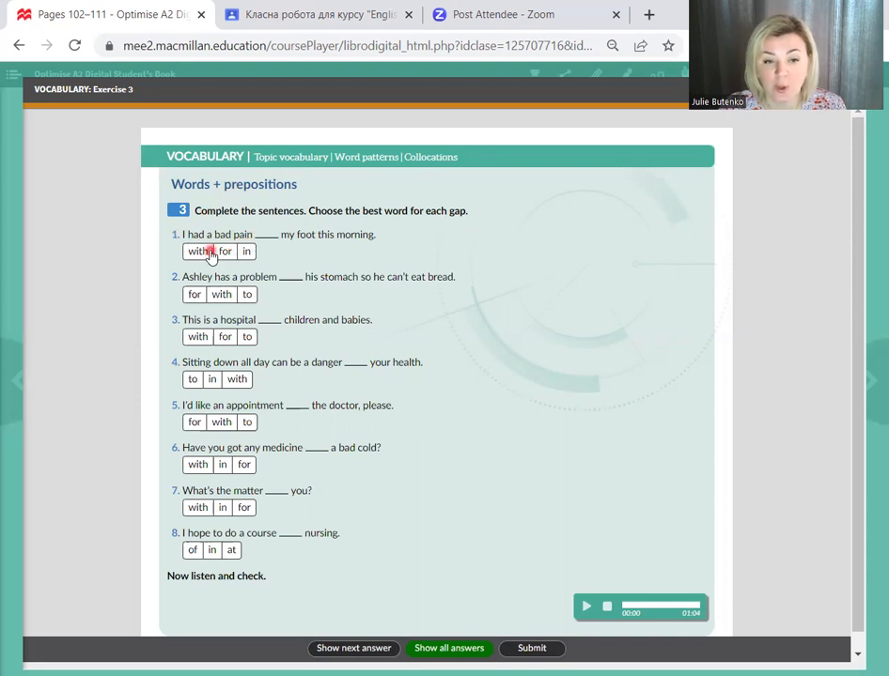
Step: Fill in the prepositions for sentences 1–3 of Exercise 3
click(197, 251)
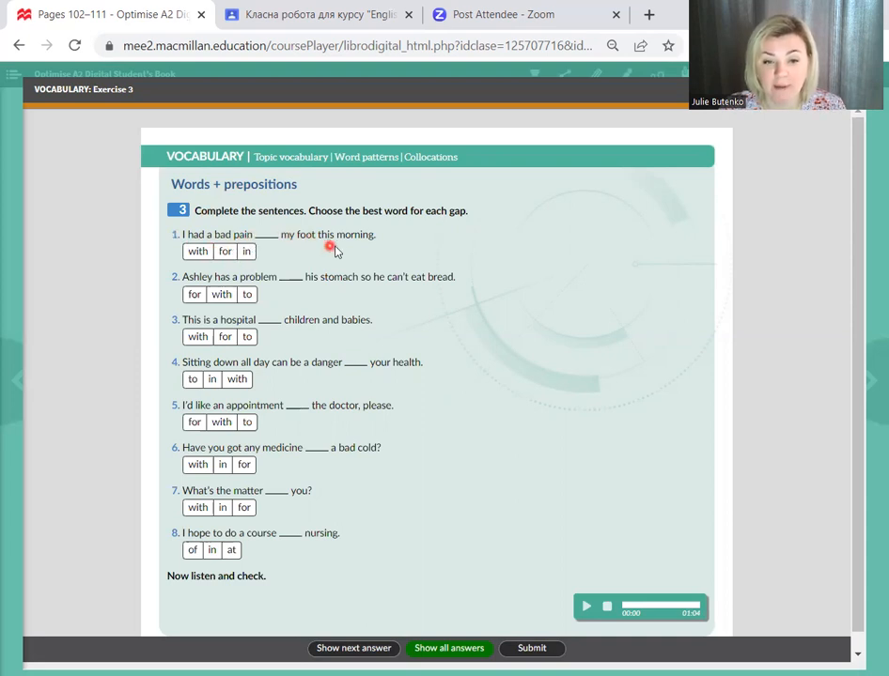
click(353, 649)
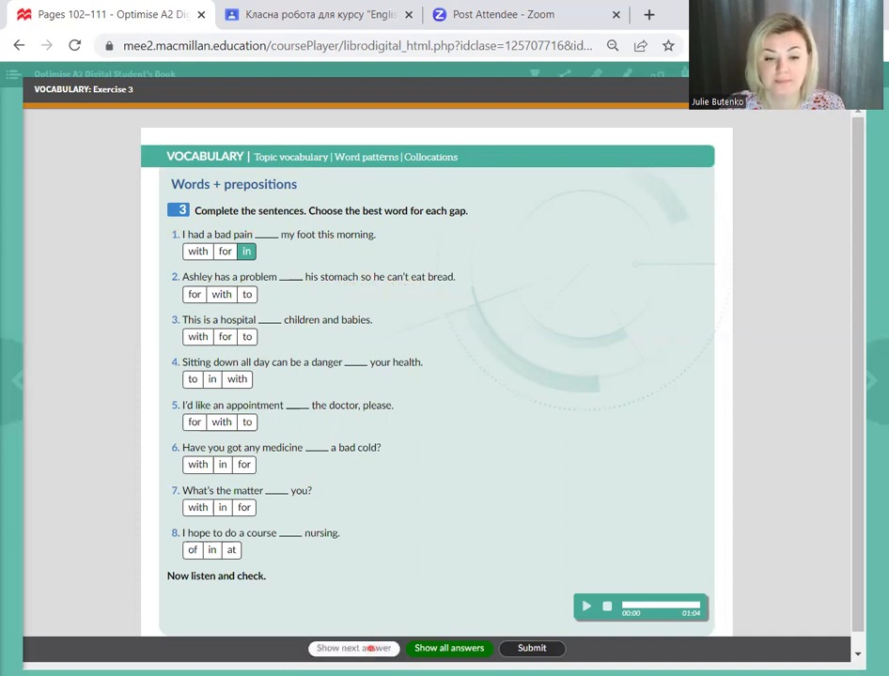
click(222, 293)
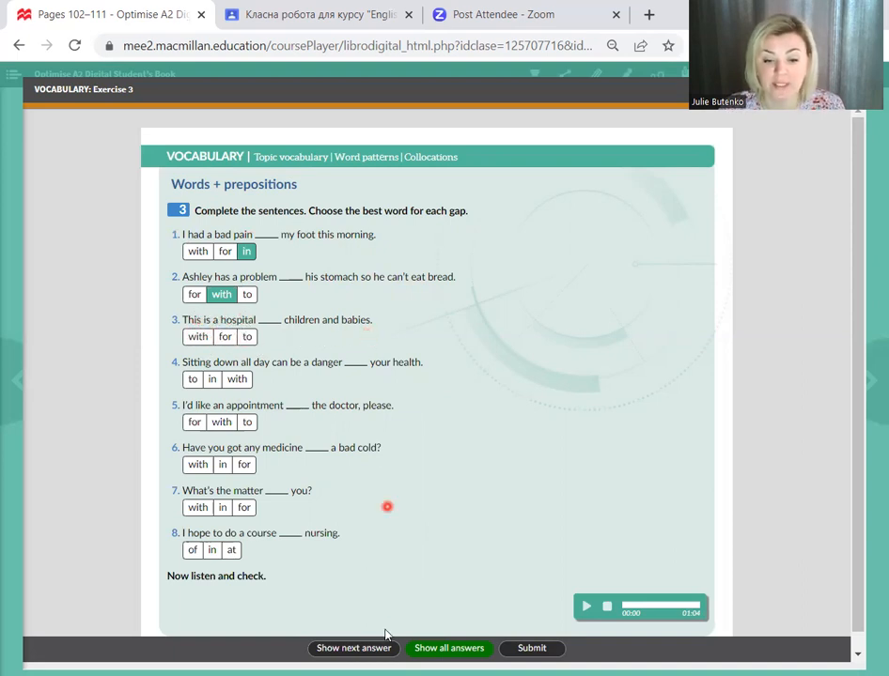
click(353, 648)
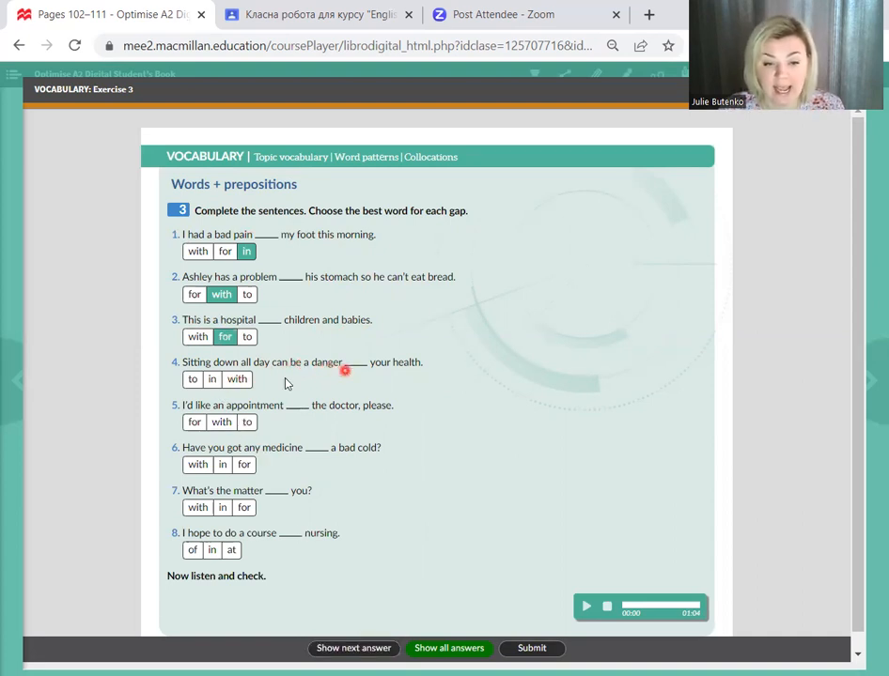
mouse_move(364, 395)
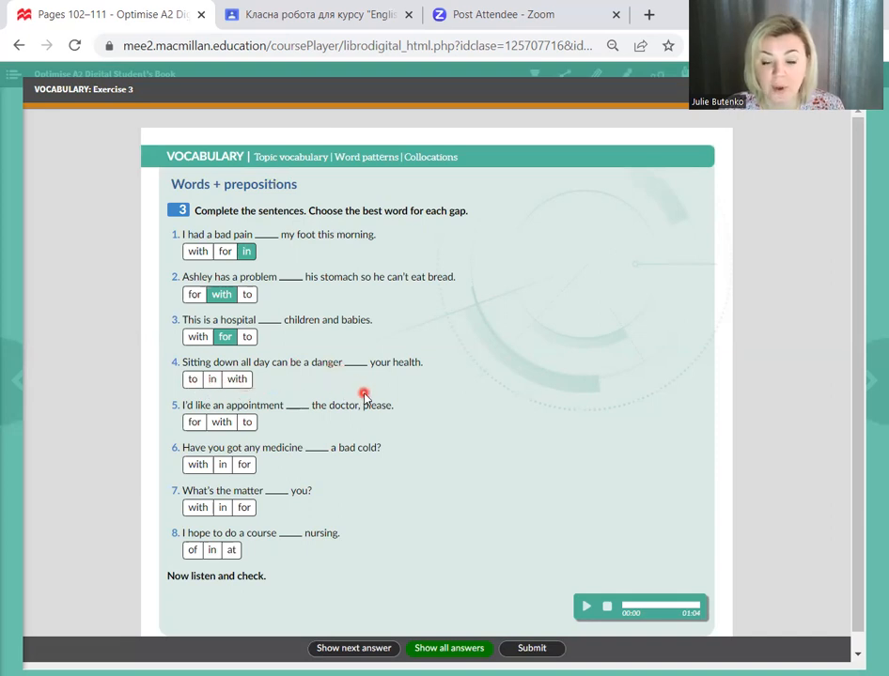
Step: Fill the remaining gaps, including to for sentence 4 and with for sentence 5, completing Exercise 3
click(353, 648)
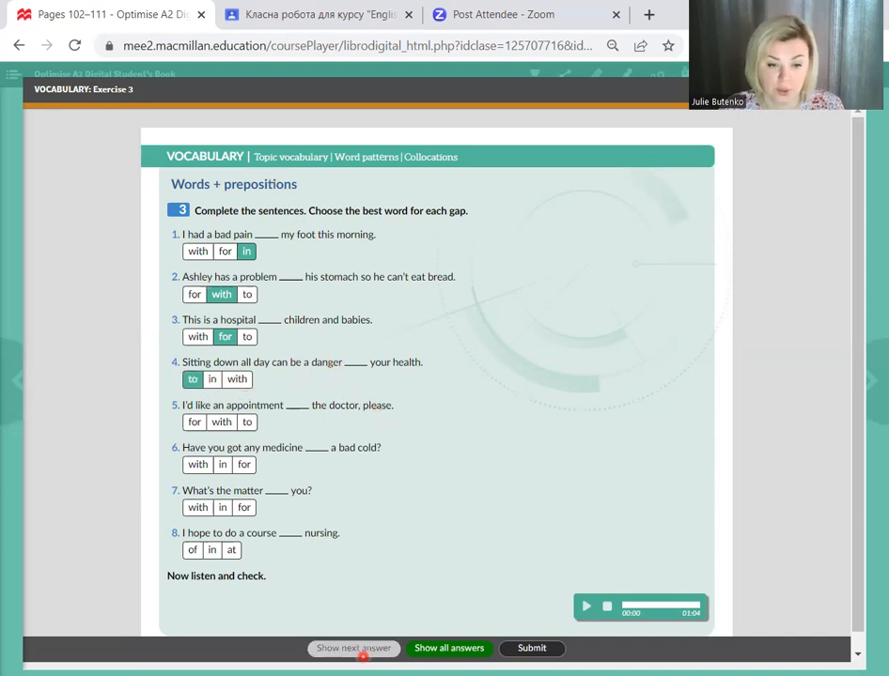
mouse_move(224, 412)
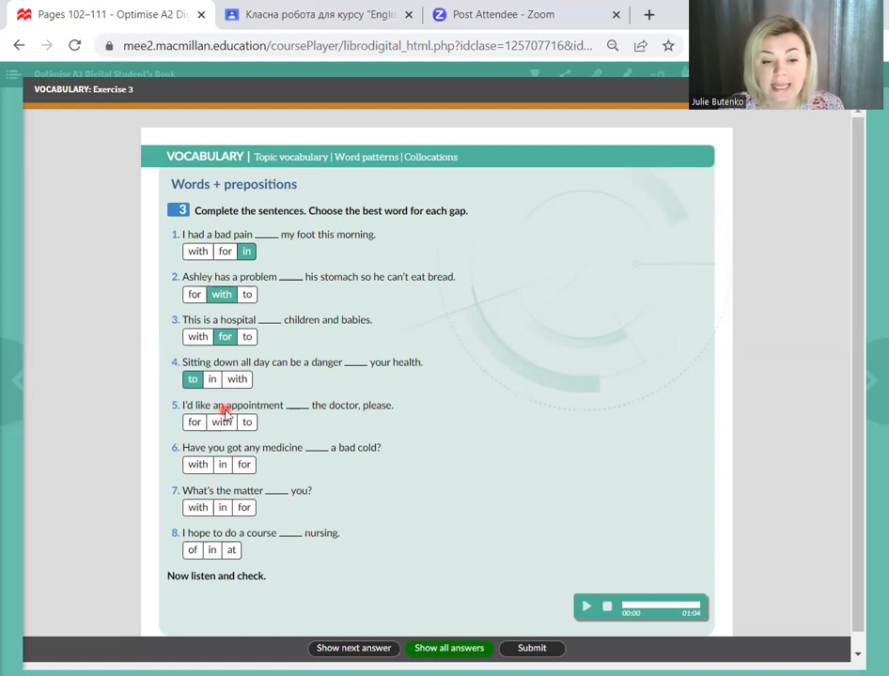
mouse_move(256, 409)
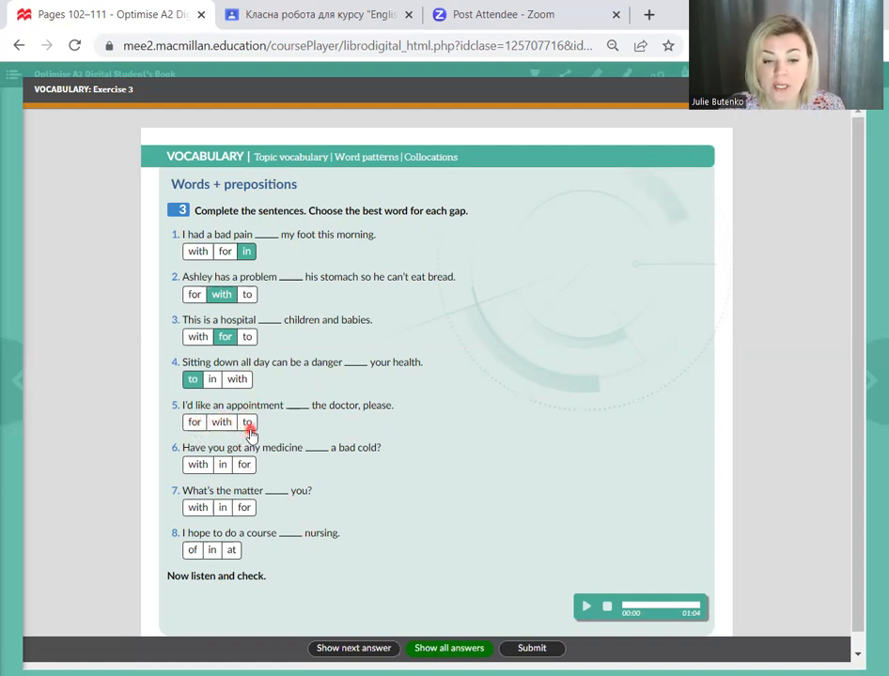
click(353, 648)
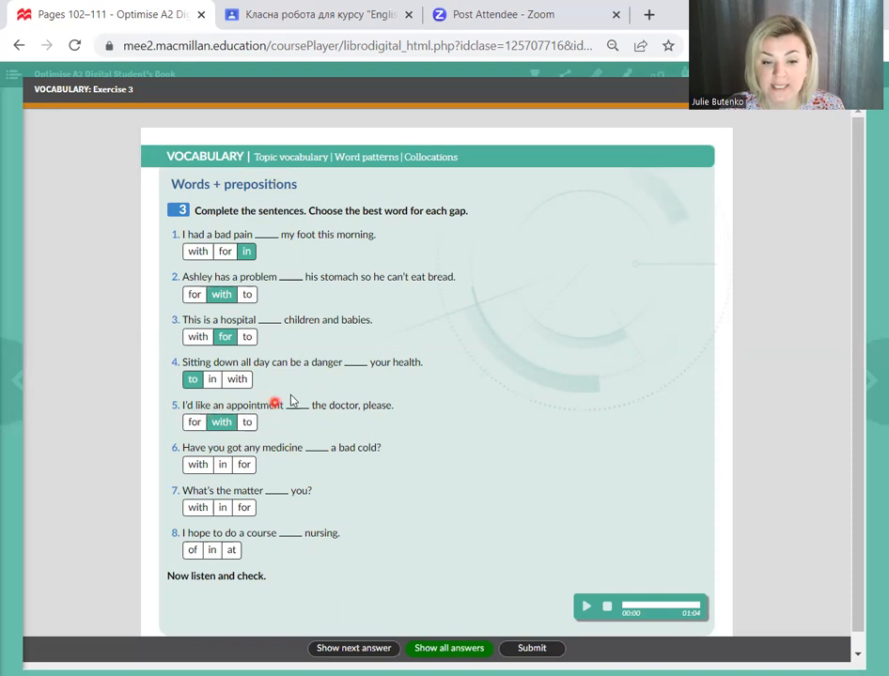
mouse_move(334, 412)
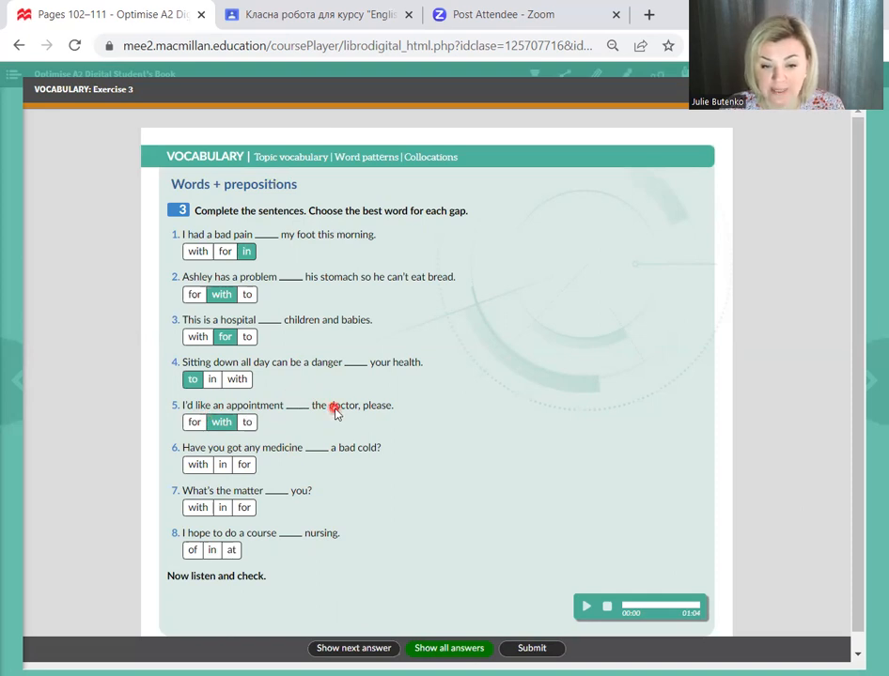
mouse_move(263, 460)
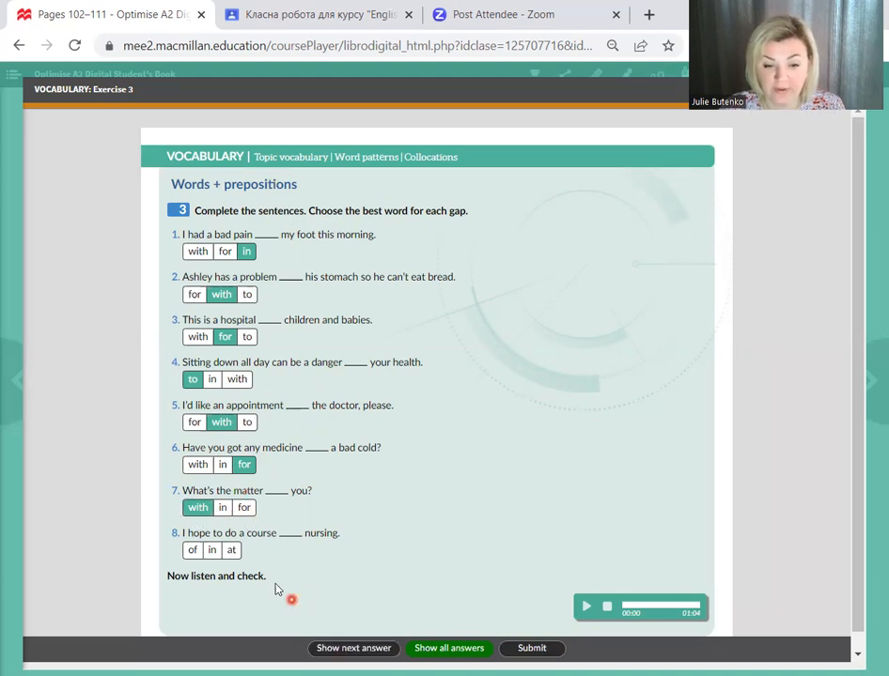
click(192, 550)
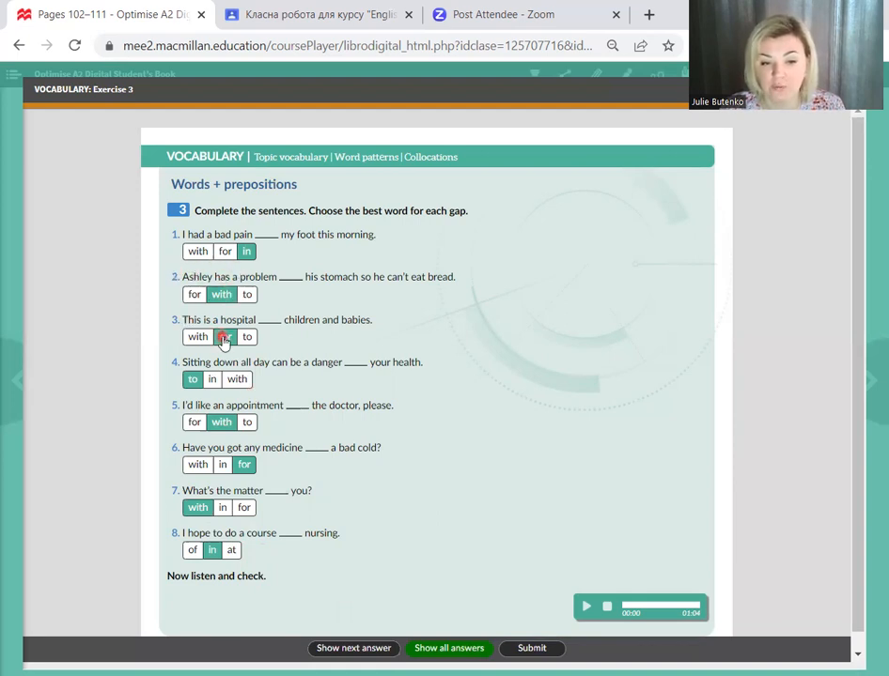
click(223, 336)
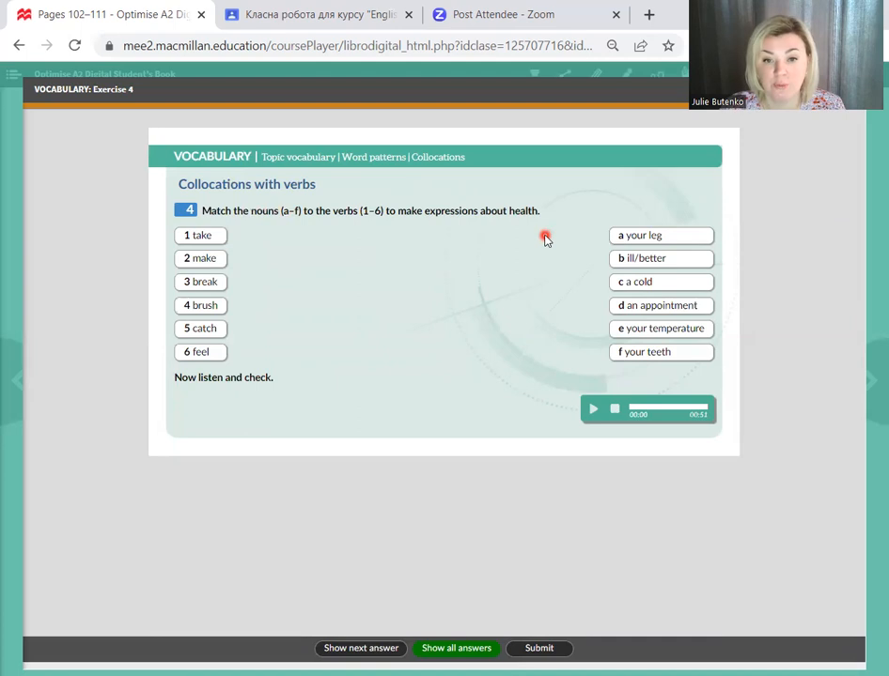
mouse_move(184, 169)
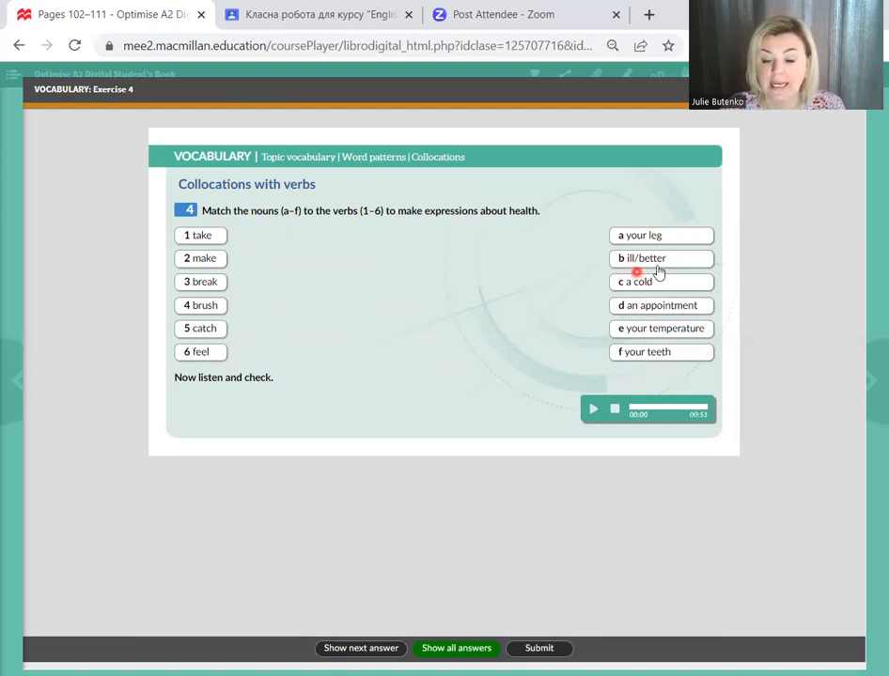
mouse_move(705, 311)
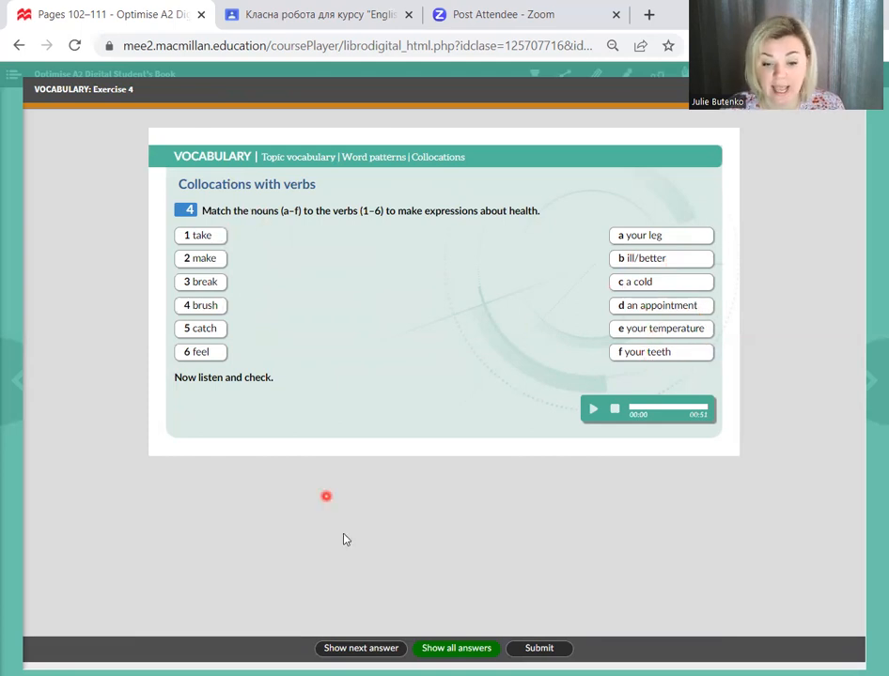
Step: Reveal all Exercise 4 matches: take your temperature, make an appointment, break your leg, brush your teeth, catch a cold, feel ill/better
click(361, 648)
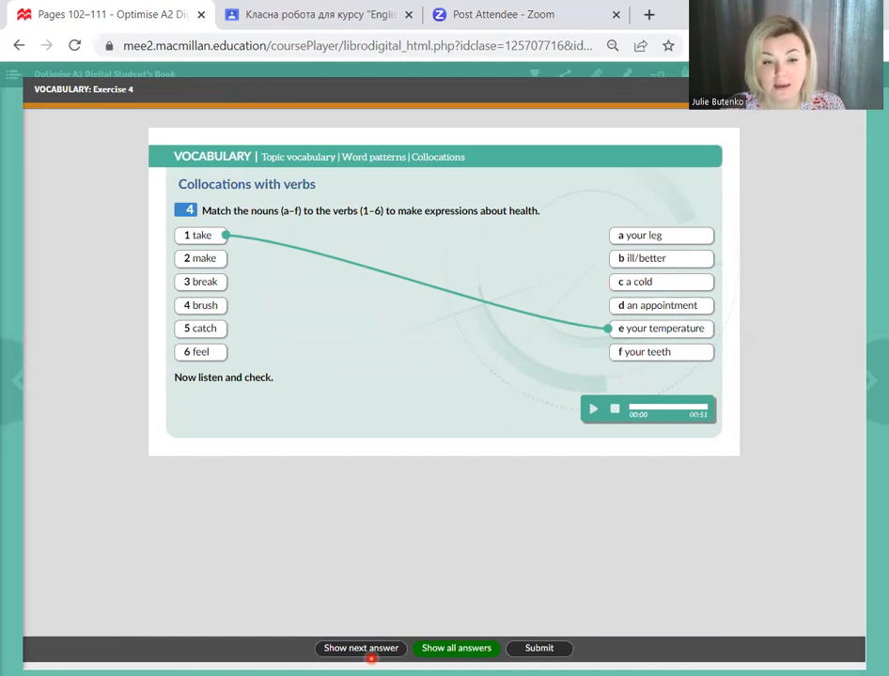
click(361, 649)
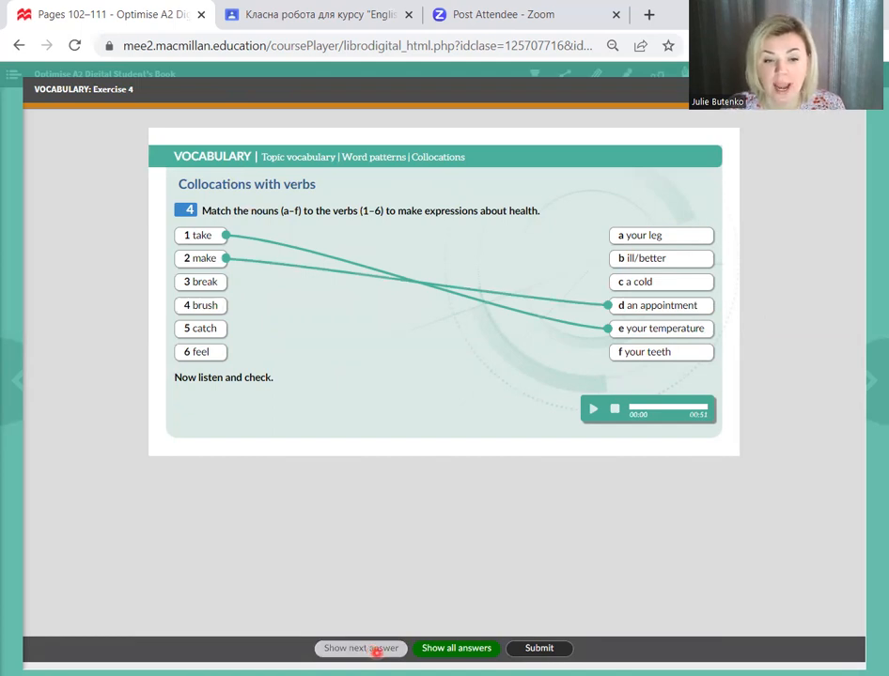
click(361, 648)
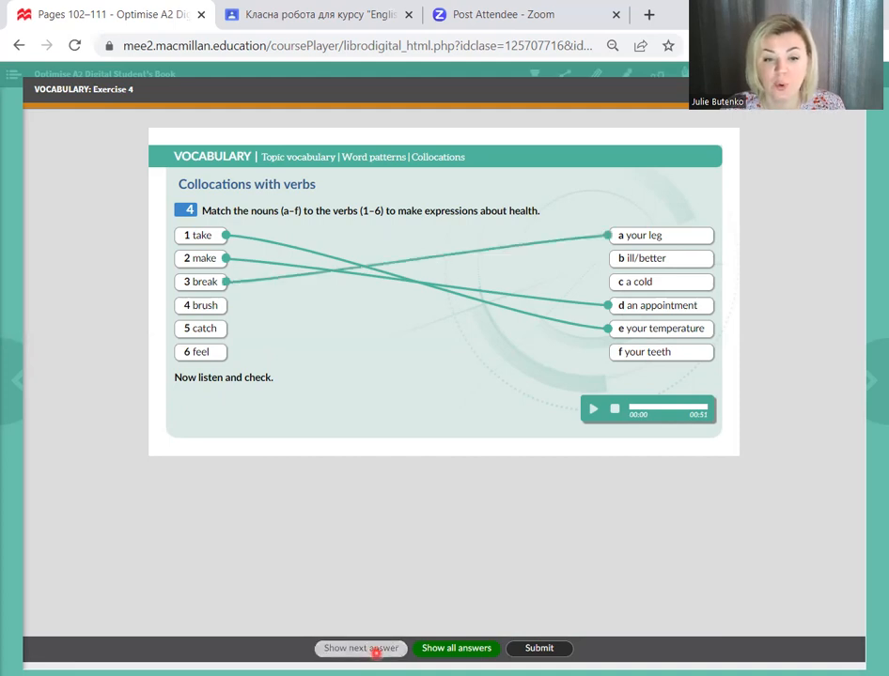
click(360, 648)
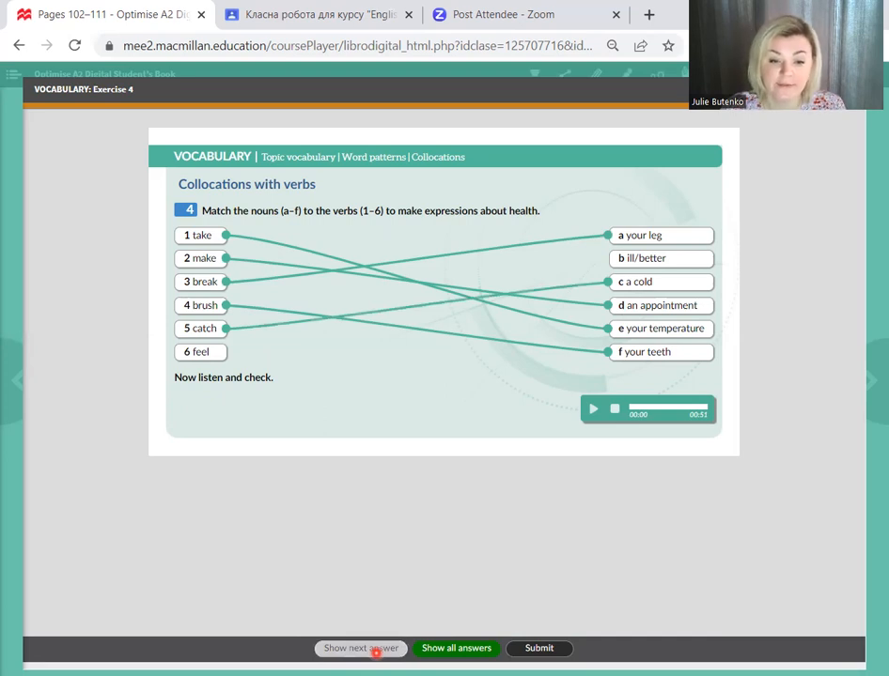
click(361, 648)
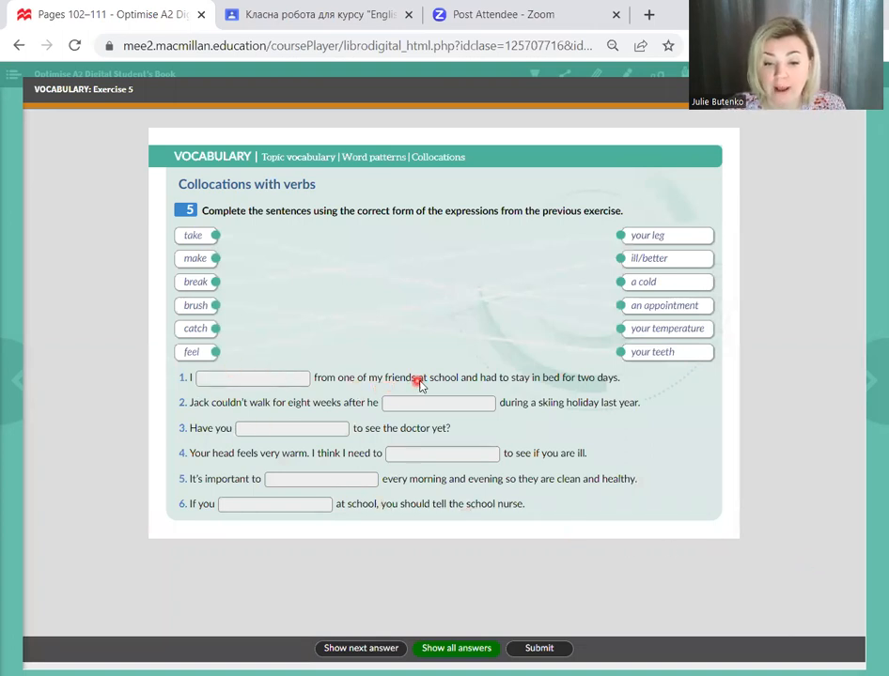
mouse_move(560, 389)
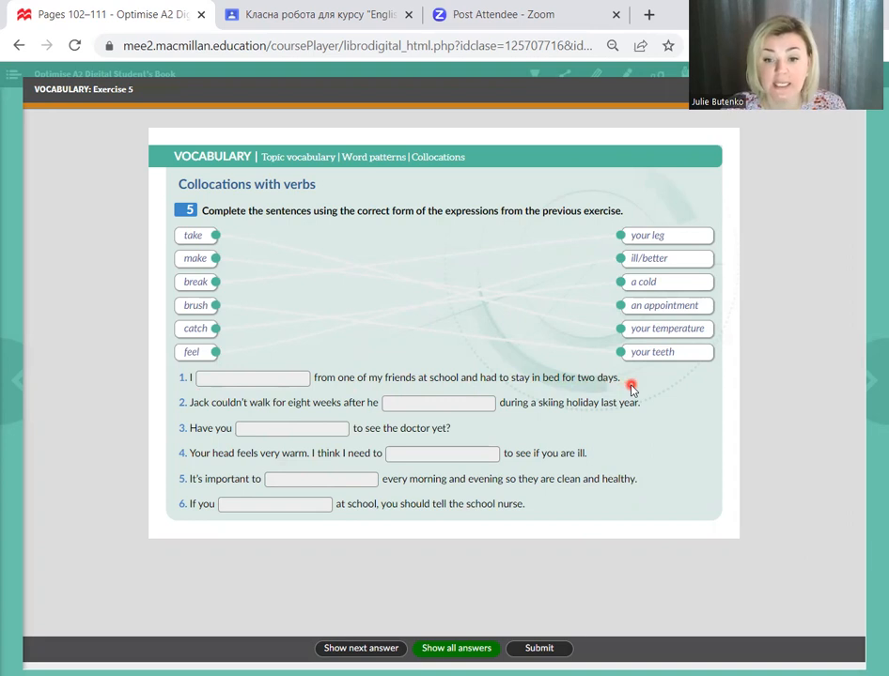
mouse_move(609, 395)
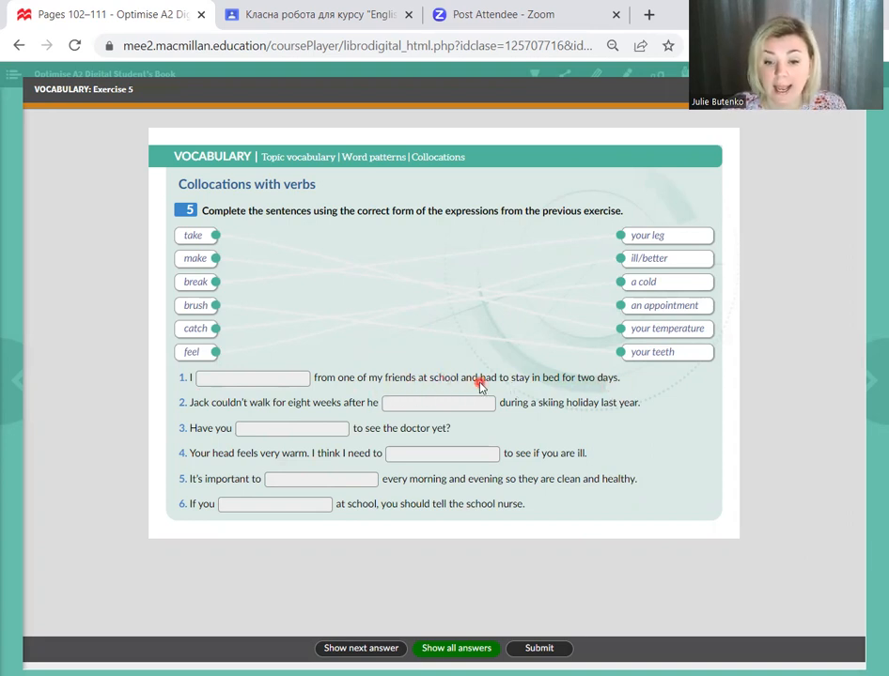
mouse_move(588, 387)
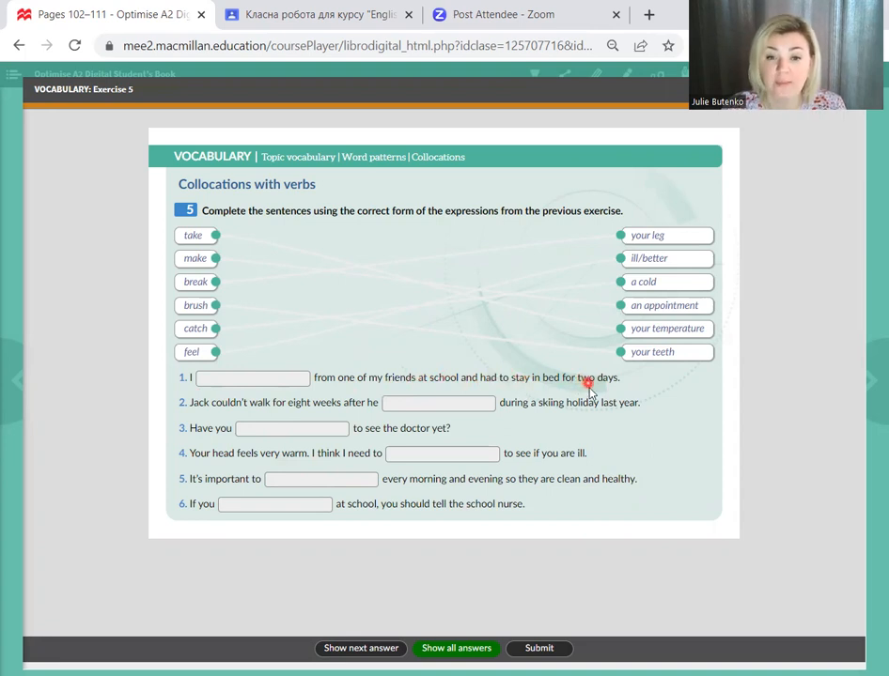
Step: Fill the Exercise 5 gaps with caught a cold, take your temperature, brush your teeth and feel ill
click(361, 649)
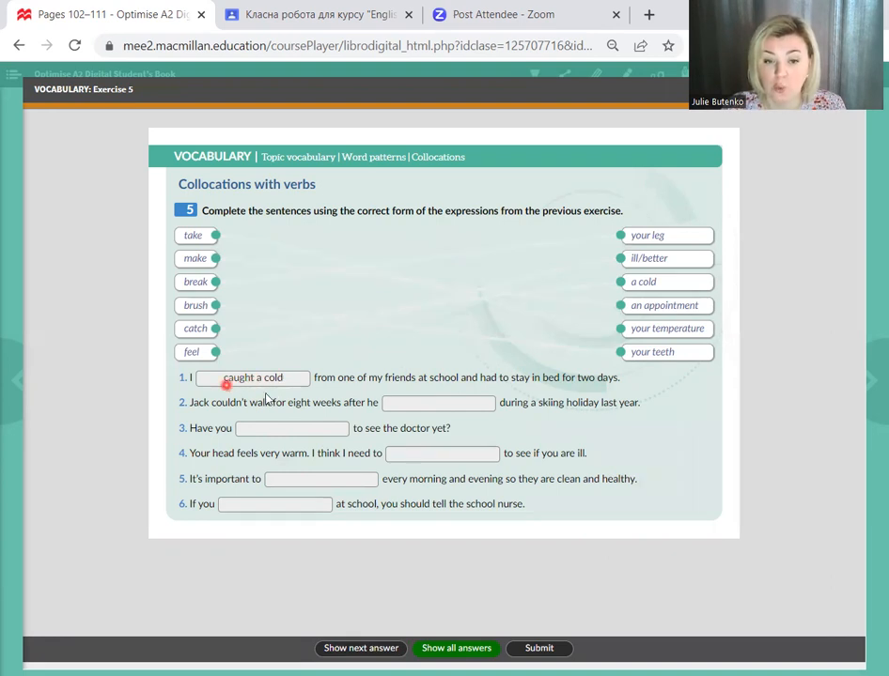
mouse_move(337, 415)
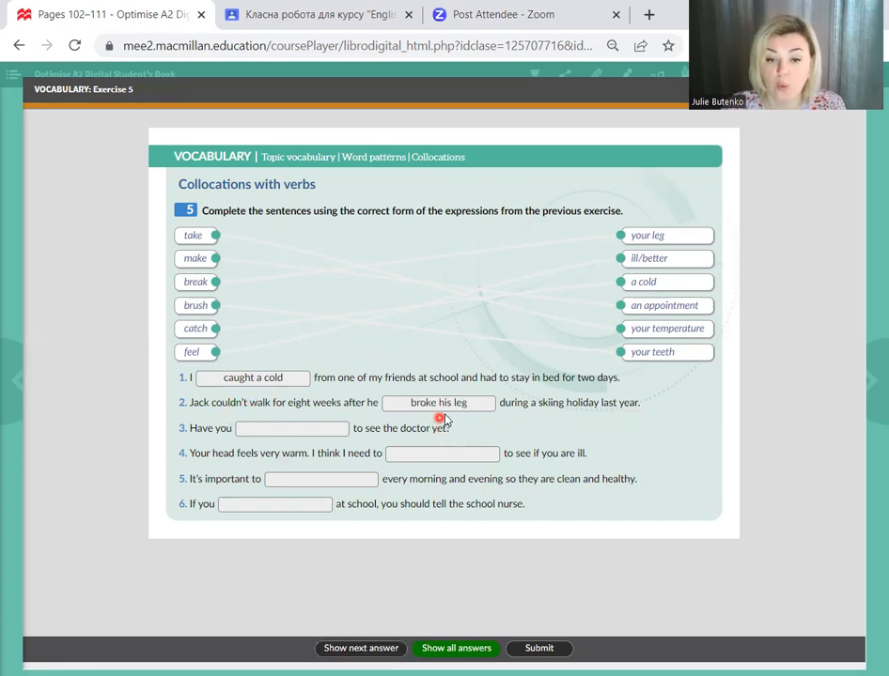
mouse_move(331, 451)
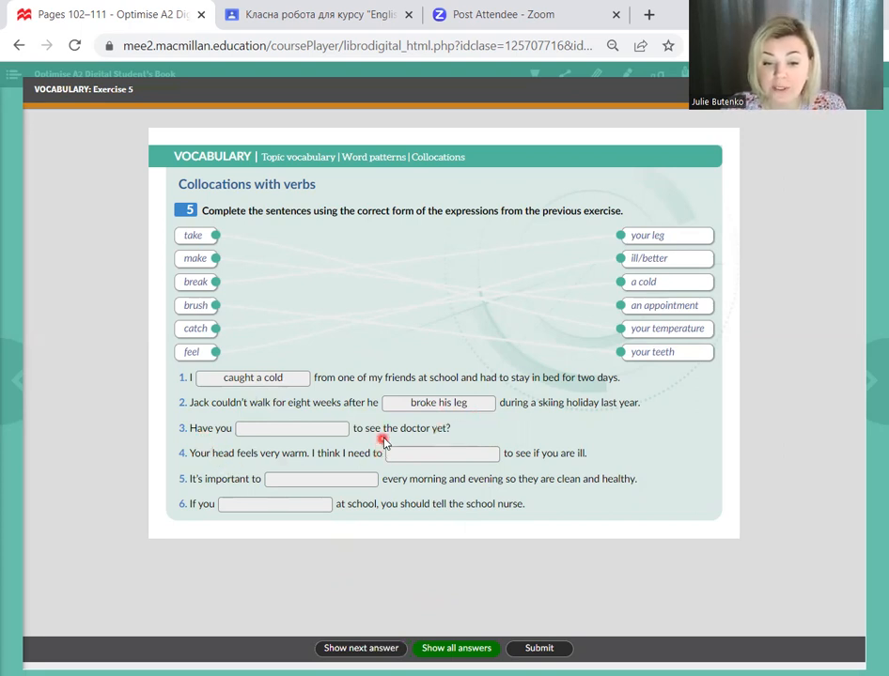
mouse_move(454, 447)
text(made an appointment)
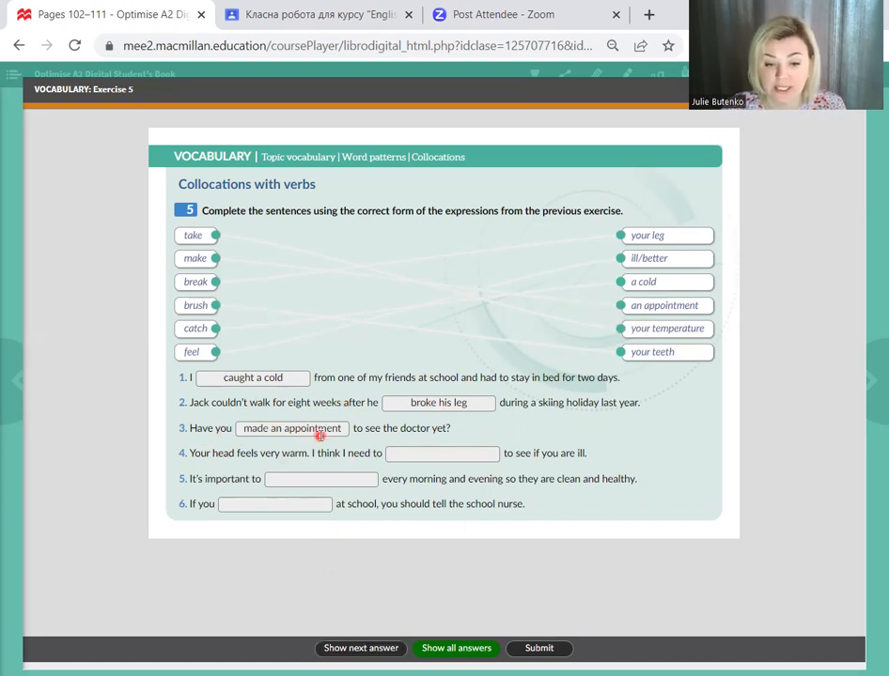
mouse_move(286, 459)
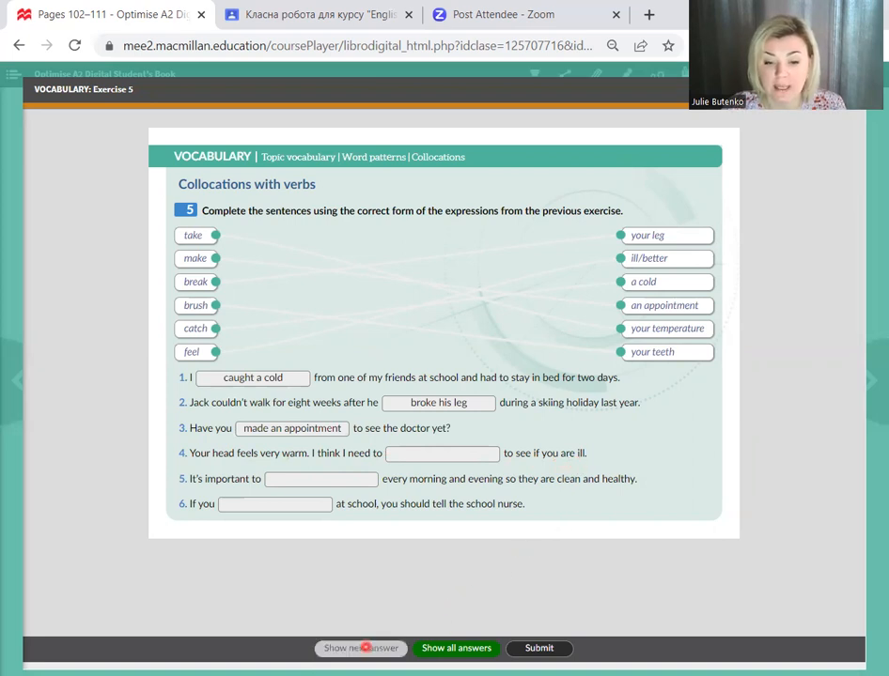
click(361, 649)
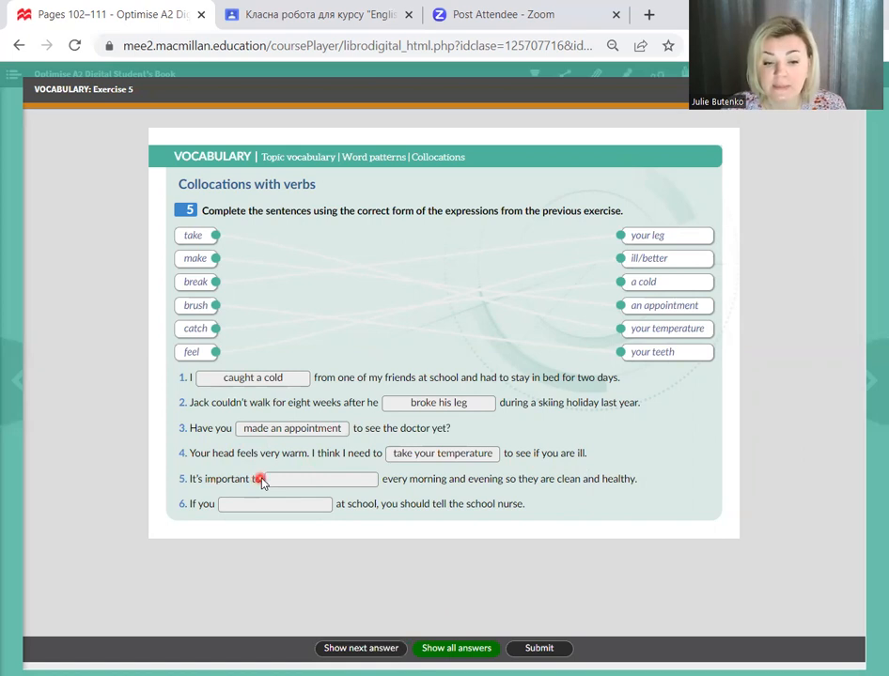
mouse_move(466, 485)
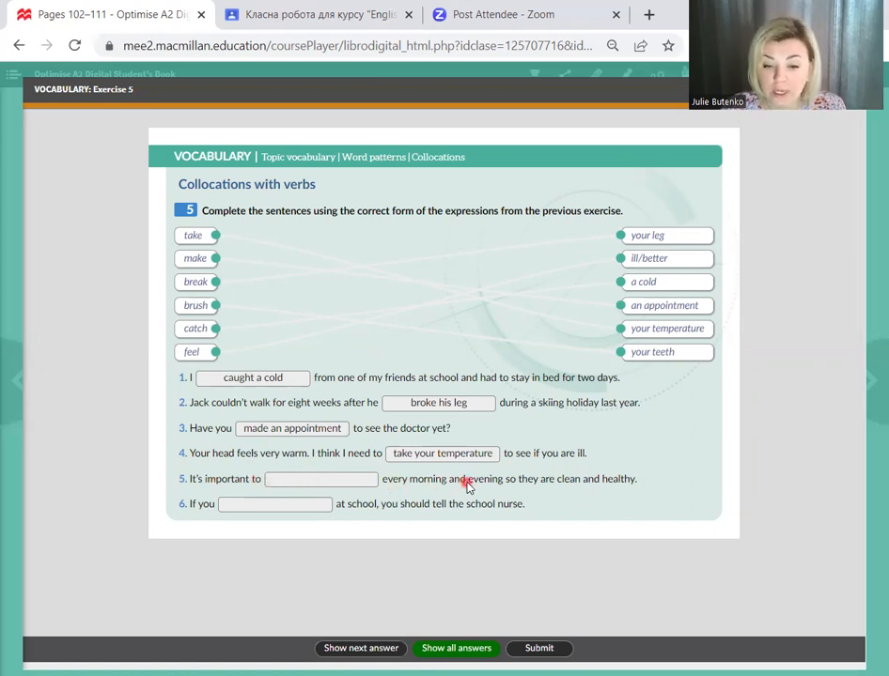
mouse_move(557, 492)
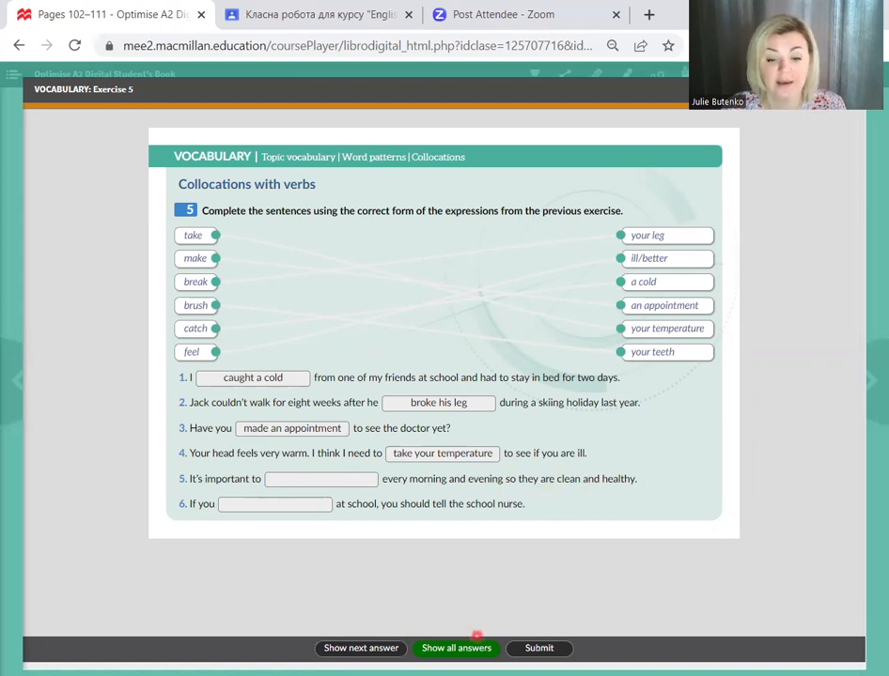
click(361, 648)
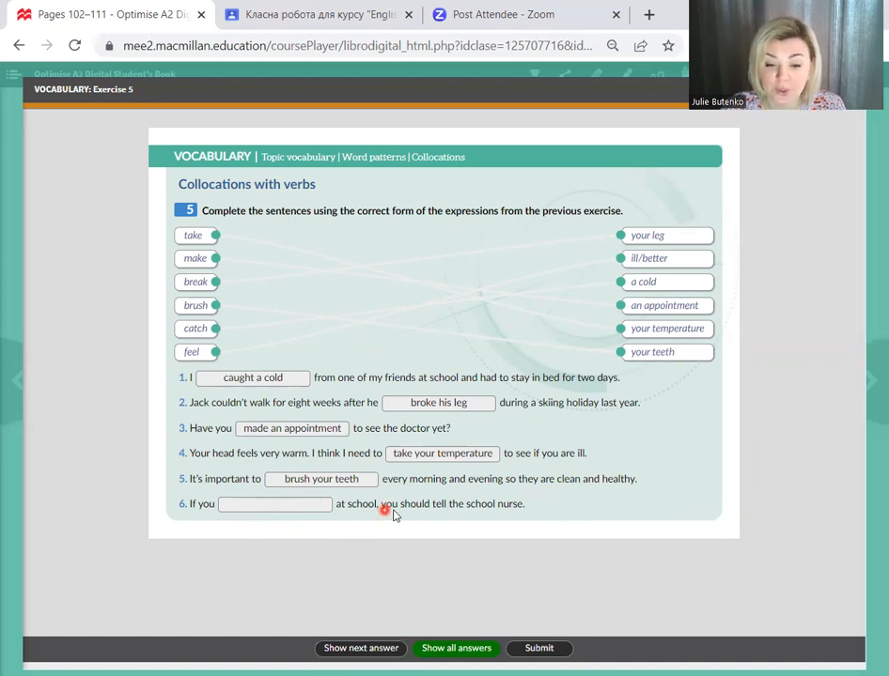
mouse_move(527, 518)
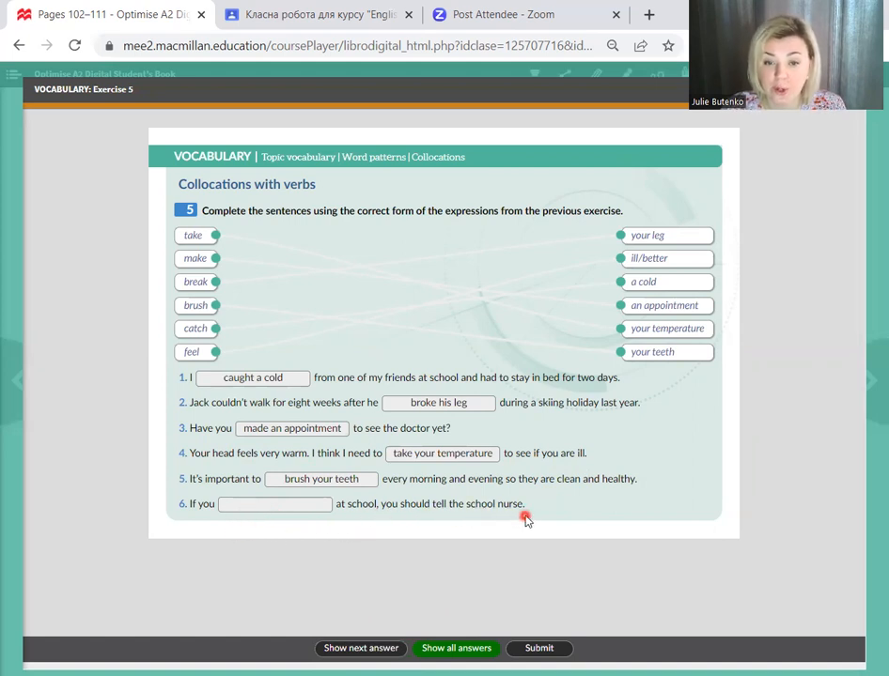
mouse_move(522, 515)
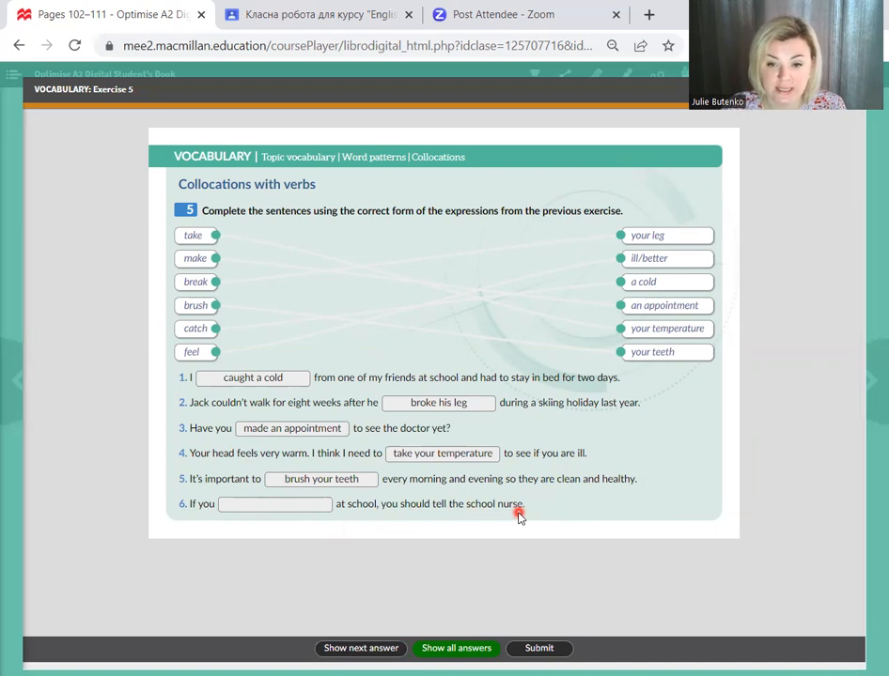
click(361, 648)
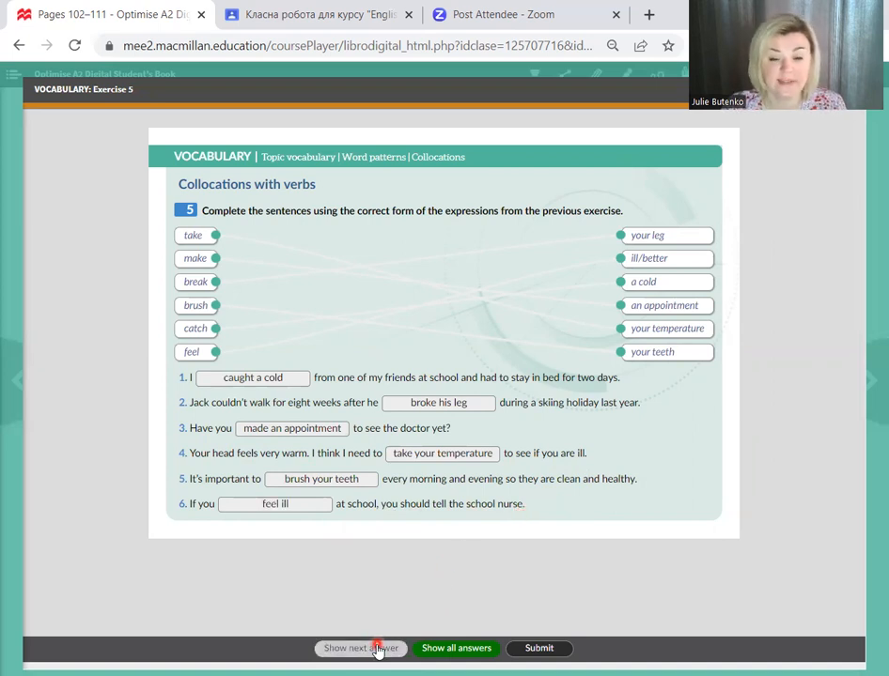